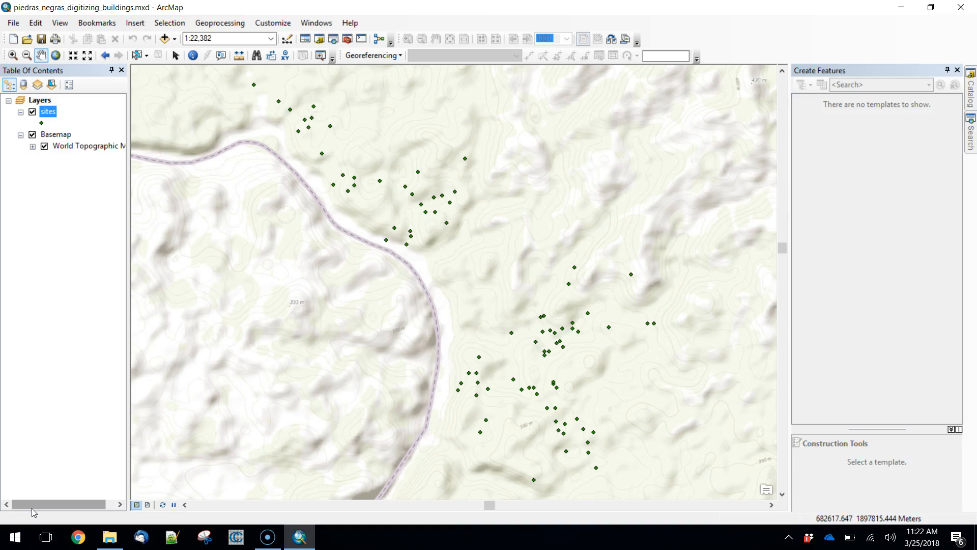
mouse_move(104, 453)
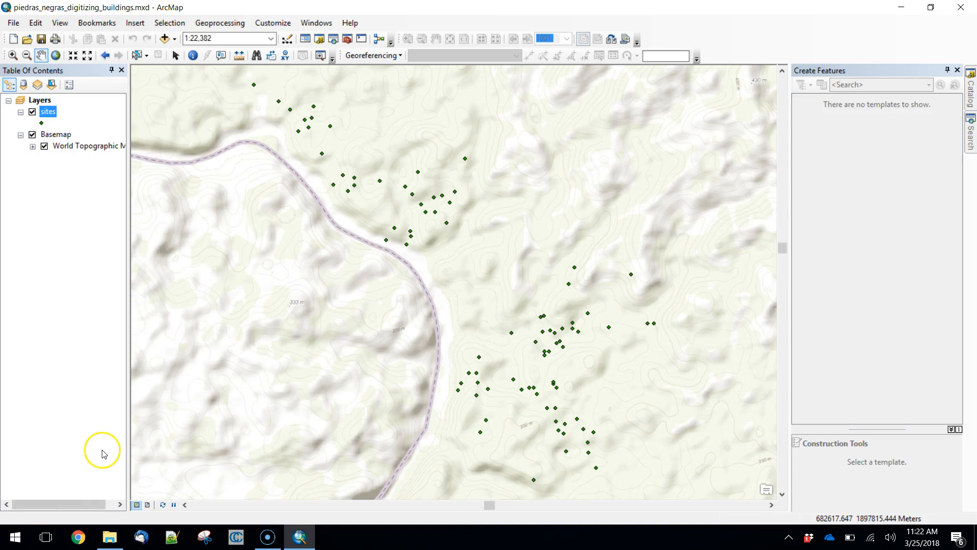
mouse_move(79, 452)
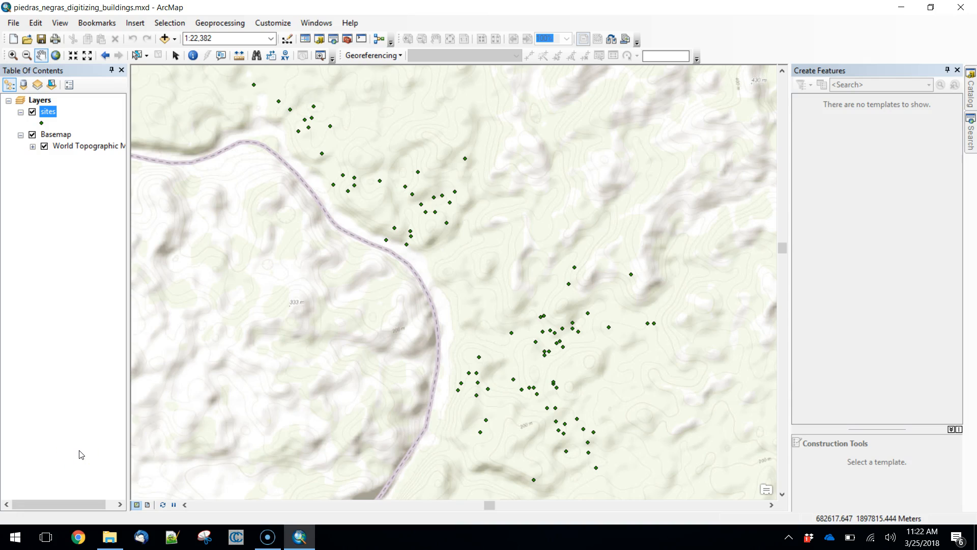
mouse_move(750, 220)
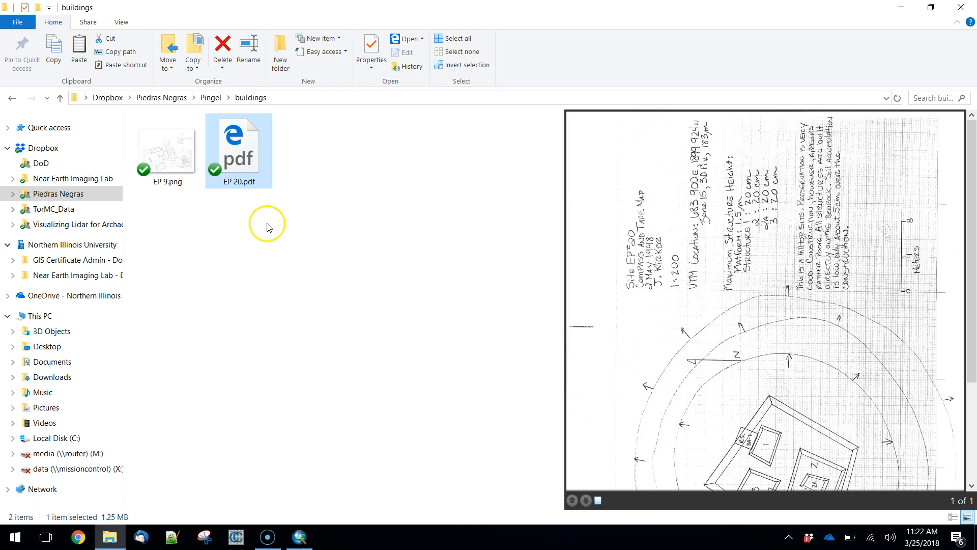
Preview EP 9.png and EP 20.pdf, then send EP 20.pdf to Adobe Acrobat for editing.
click(166, 150)
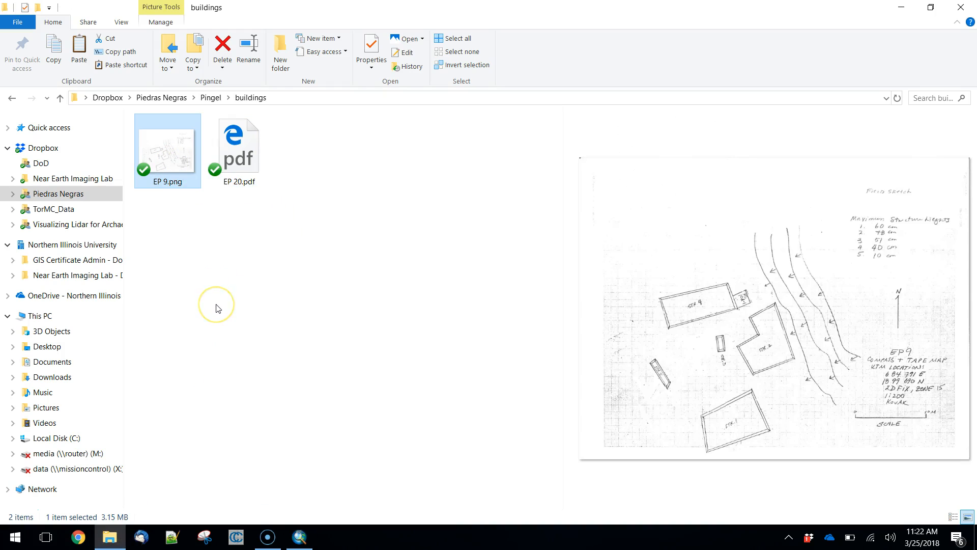
click(238, 143)
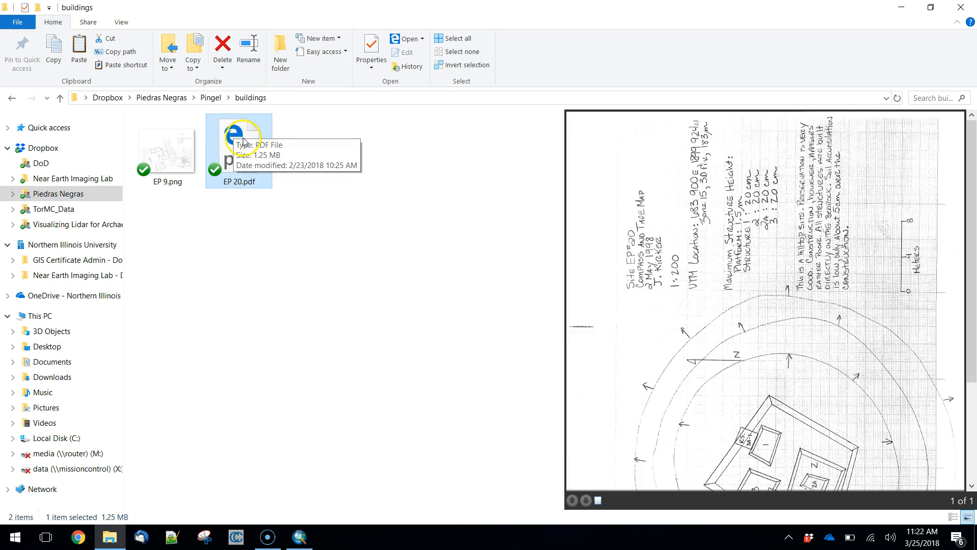
right_click(238, 150)
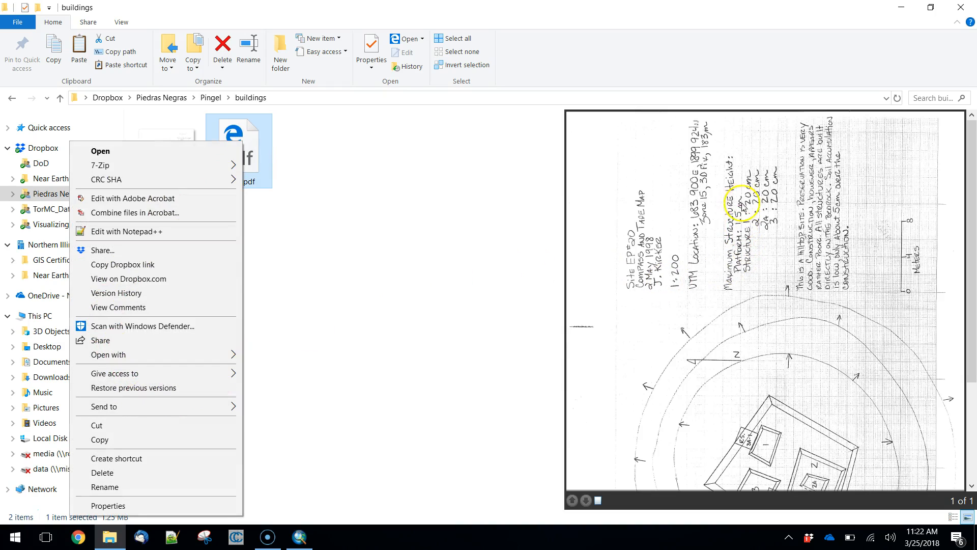
mouse_move(404, 197)
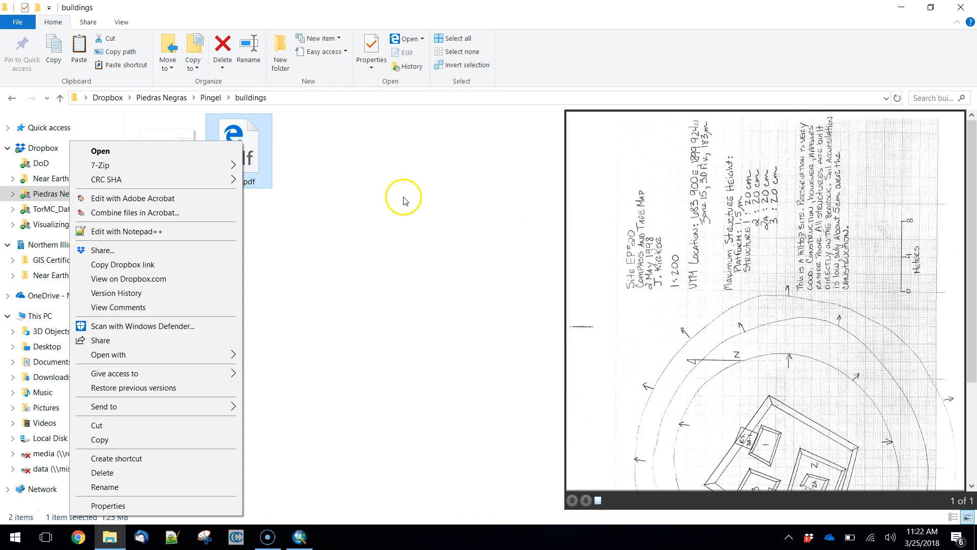
mouse_move(183, 165)
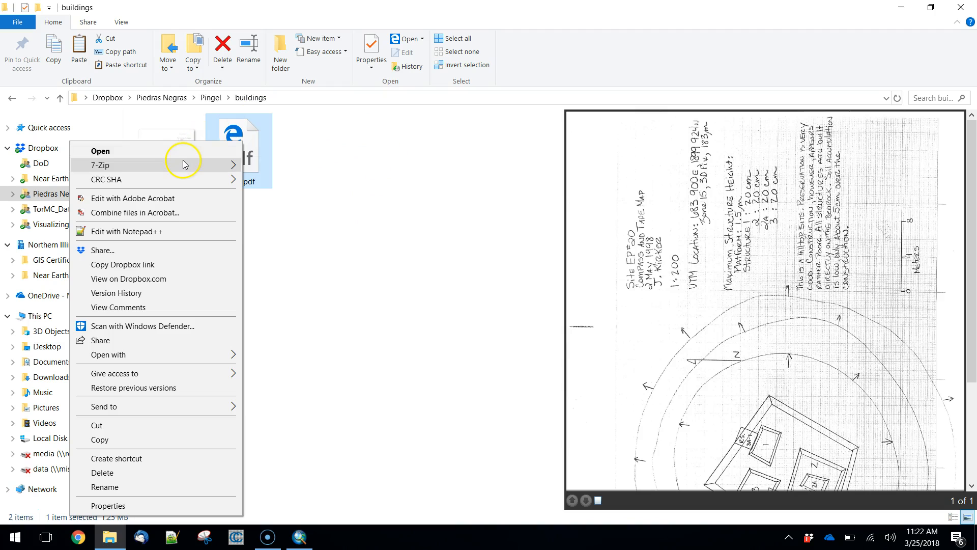
mouse_move(187, 199)
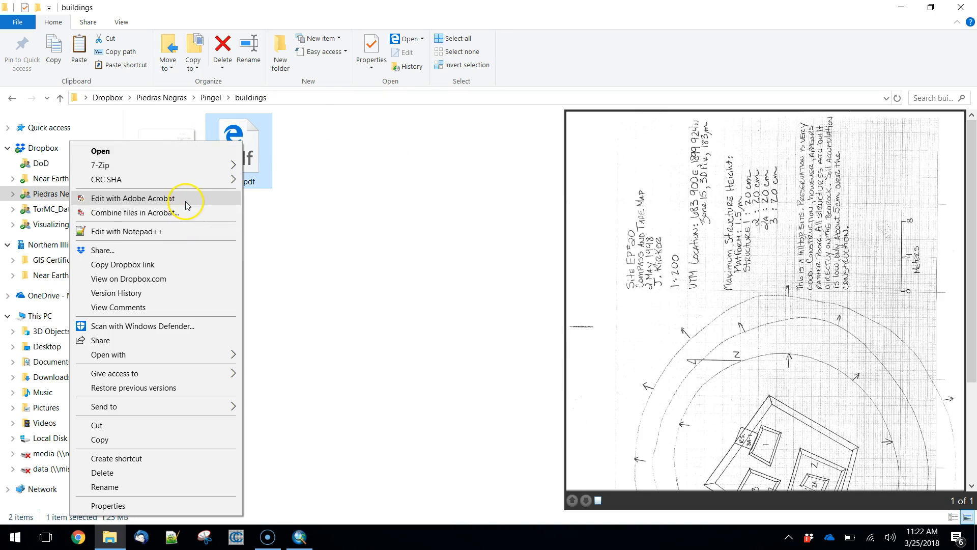
click(133, 198)
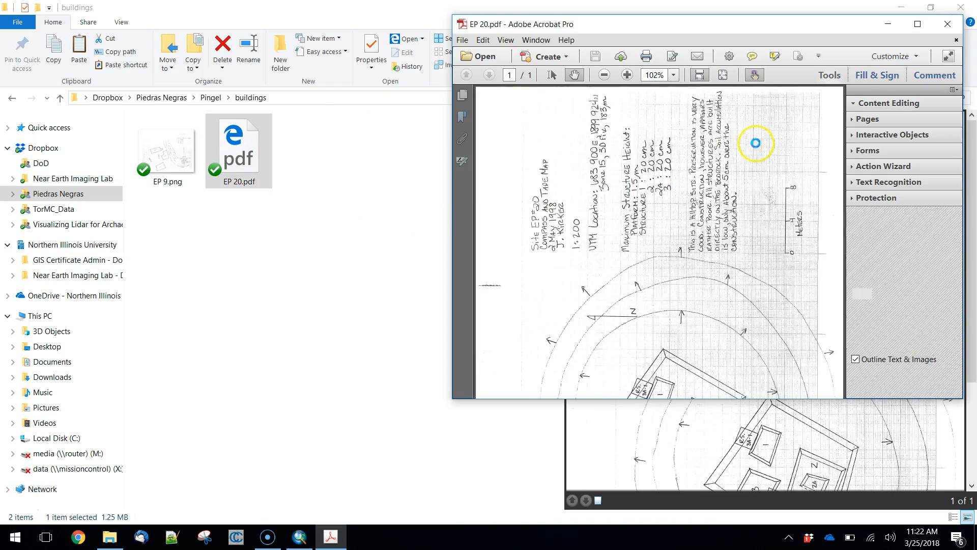
Maximize Acrobat, fit the page, and rotate the EP 20 page a quarter turn to landscape.
click(915, 23)
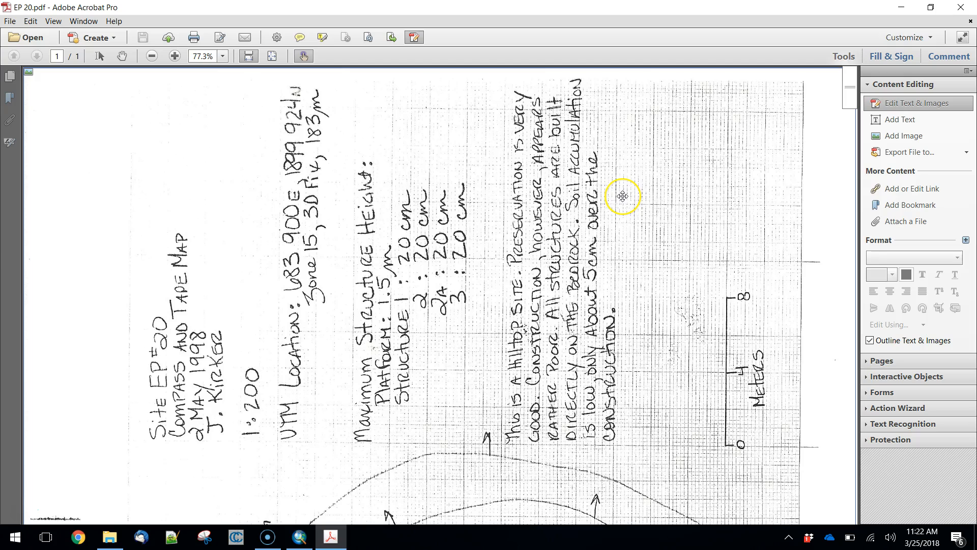
click(275, 56)
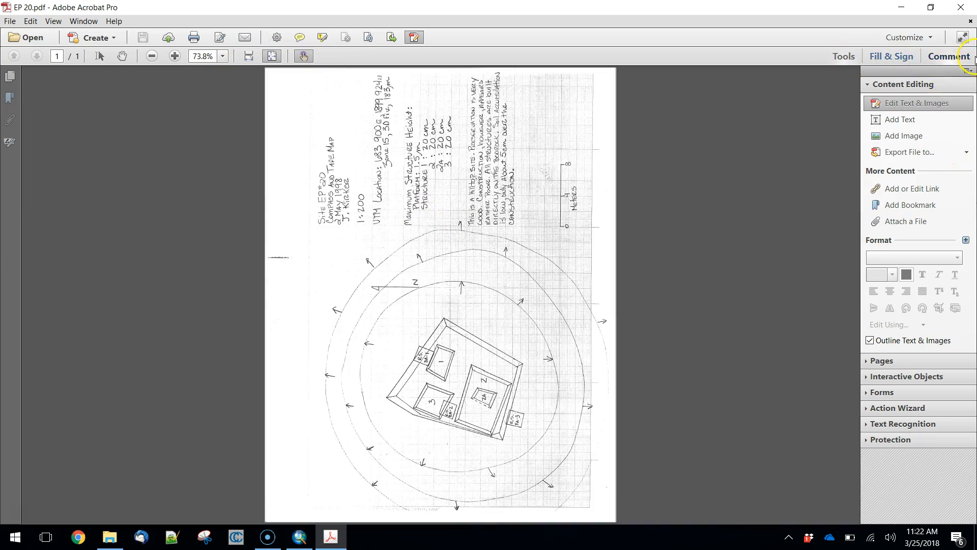
click(843, 56)
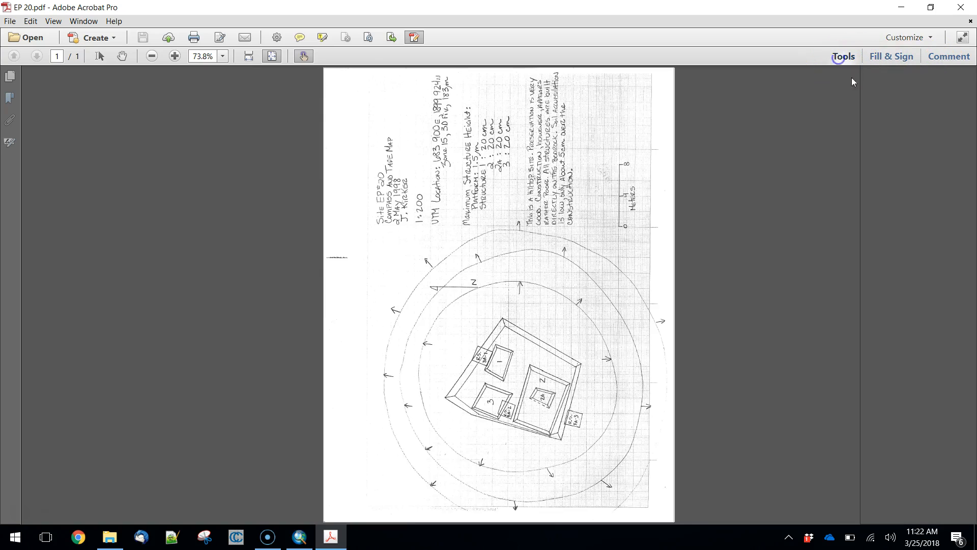
click(843, 56)
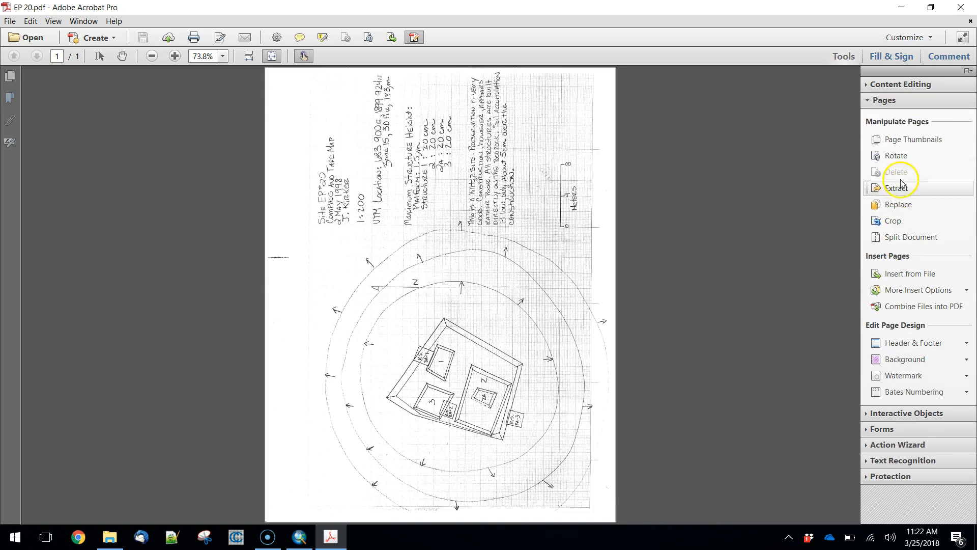
click(896, 155)
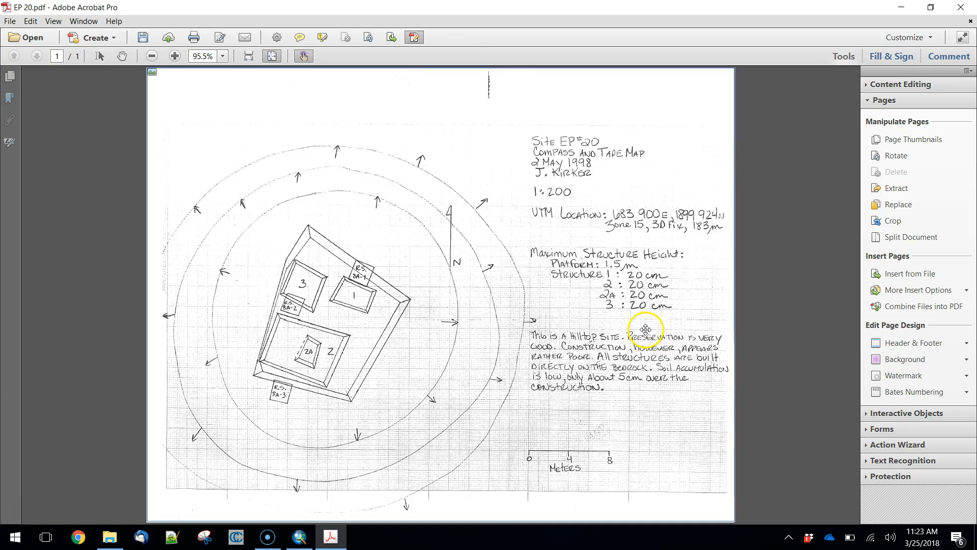
click(10, 20)
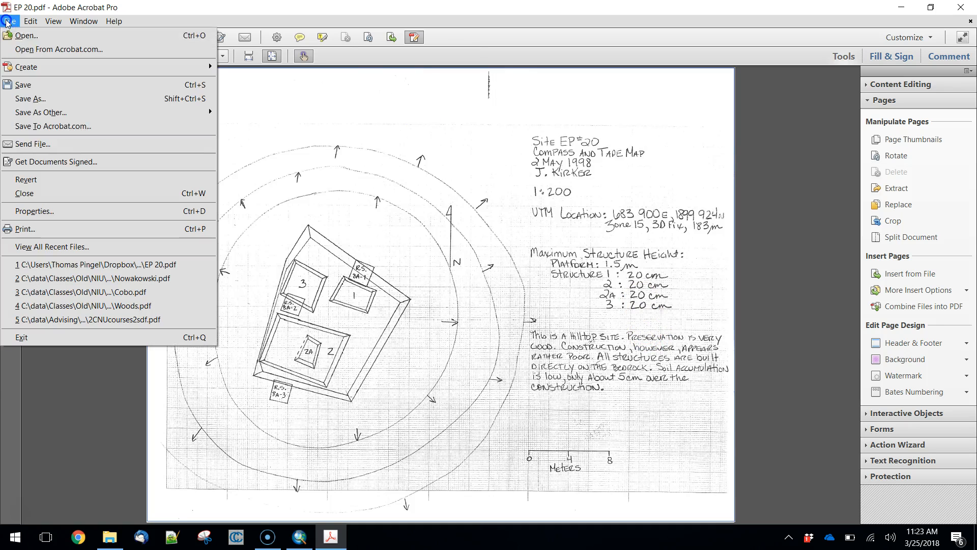
Save the rotated page as EP 20.png, then close the PDF without saving changes.
click(30, 99)
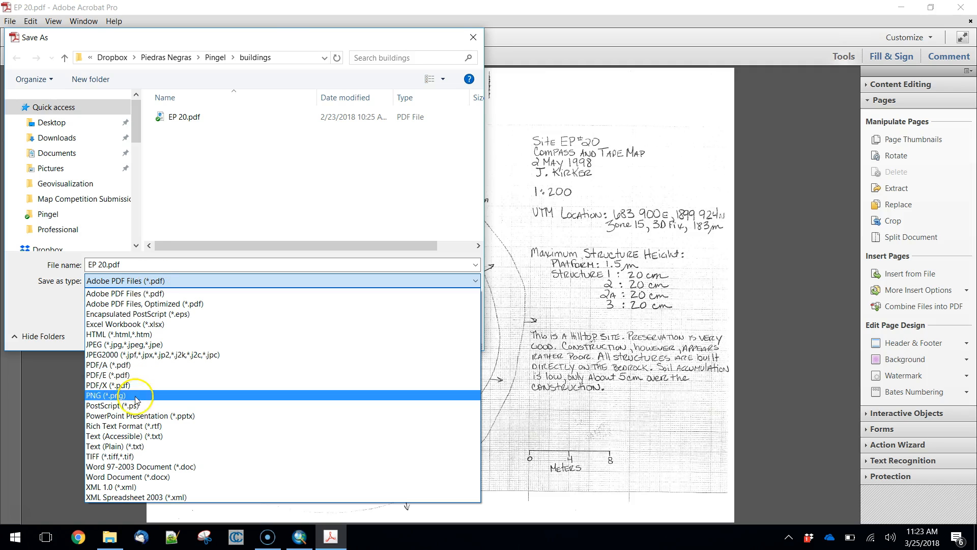
click(105, 395)
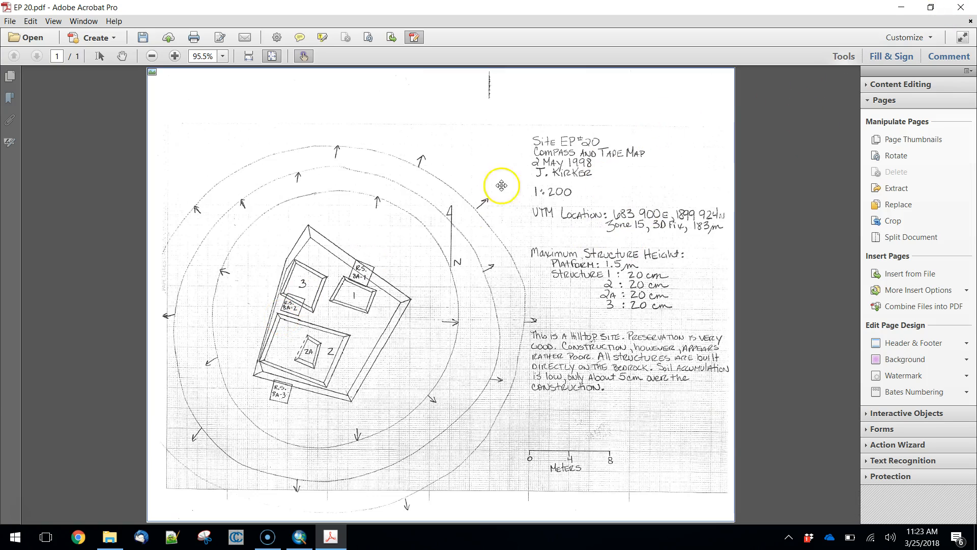
mouse_move(621, 276)
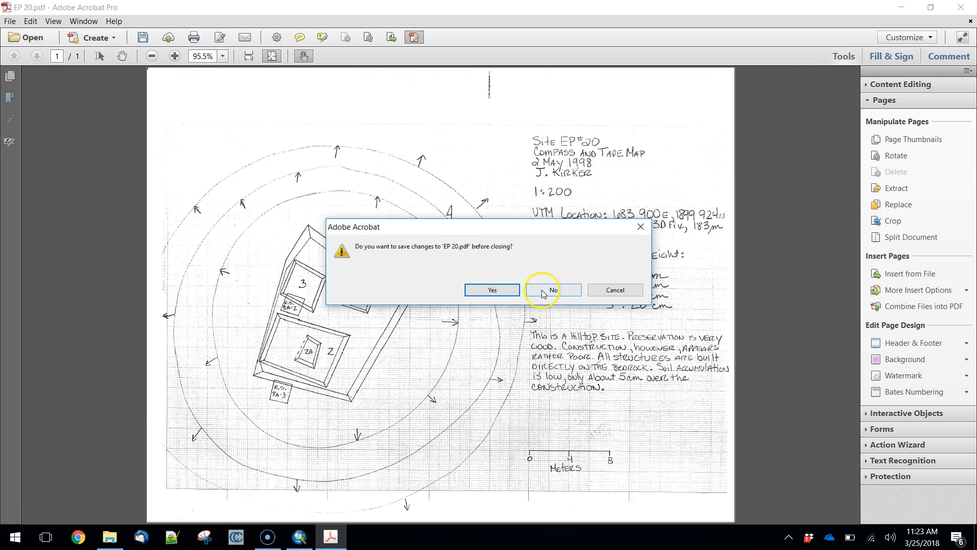
click(550, 290)
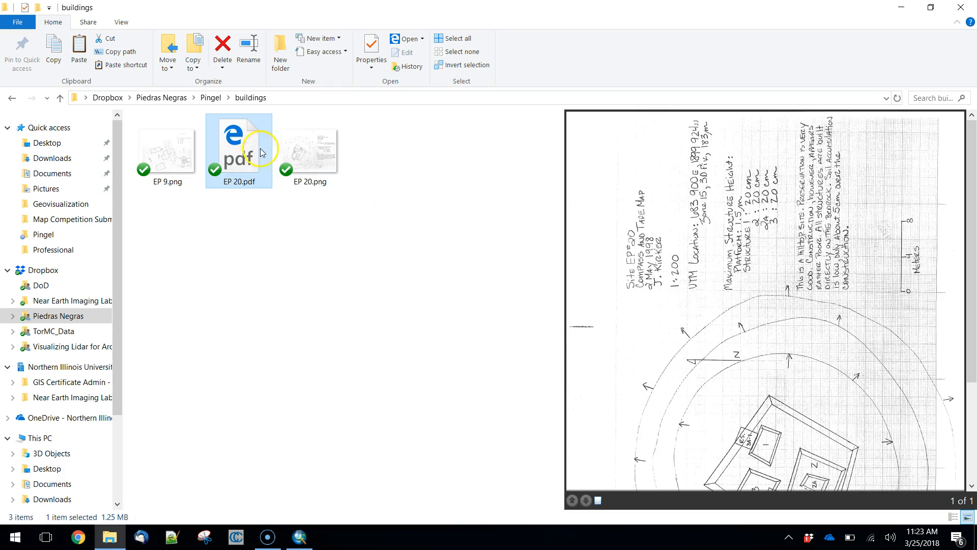
Select EP 9.png in the buildings folder to bring it into ArcMap.
click(308, 149)
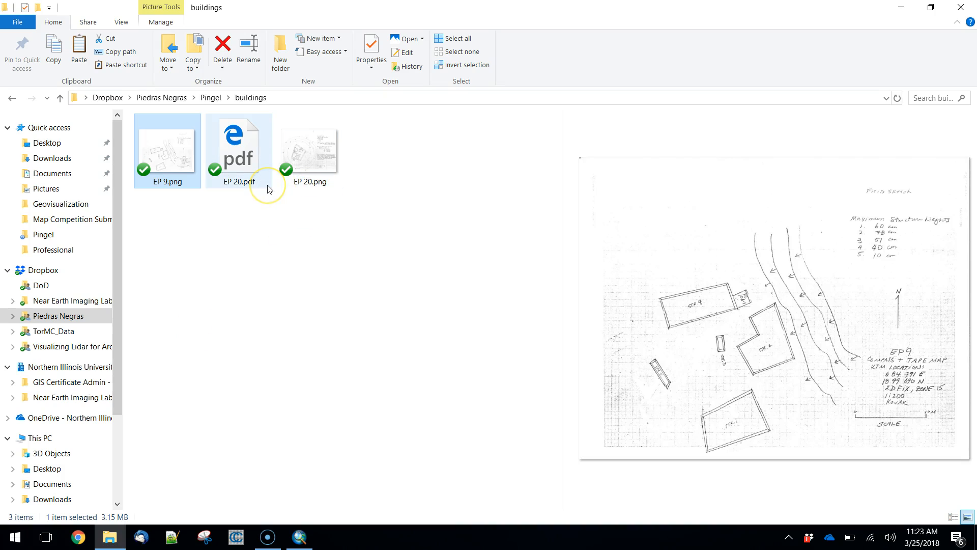
mouse_move(198, 140)
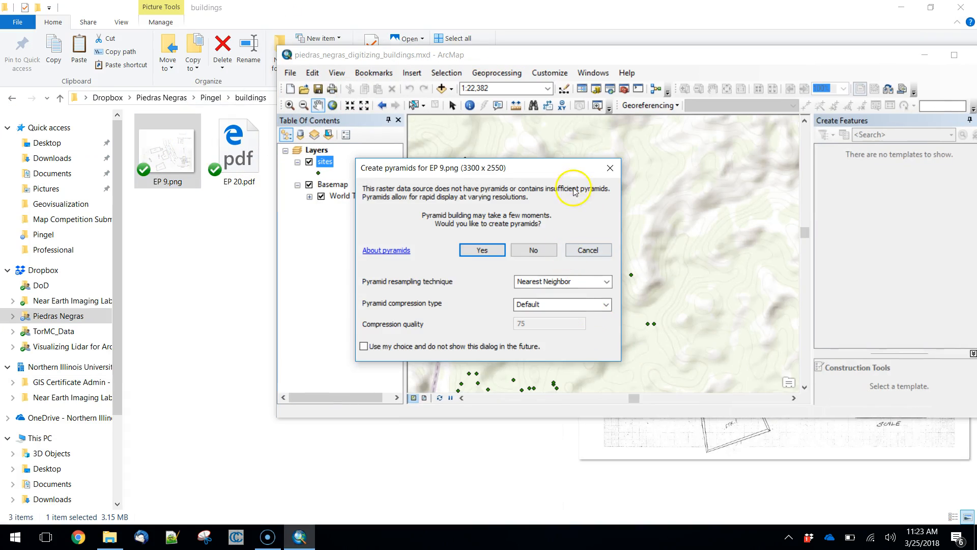
mouse_move(534, 323)
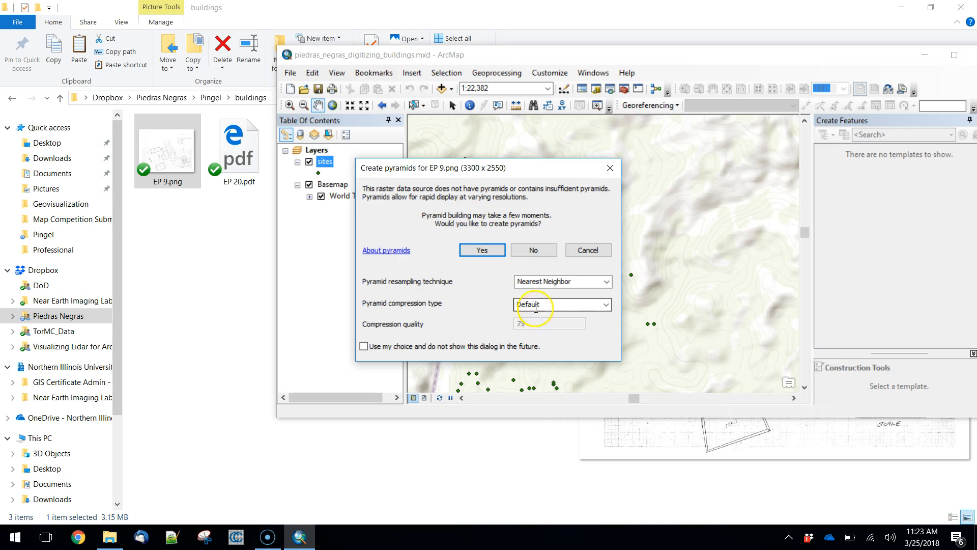
mouse_move(553, 280)
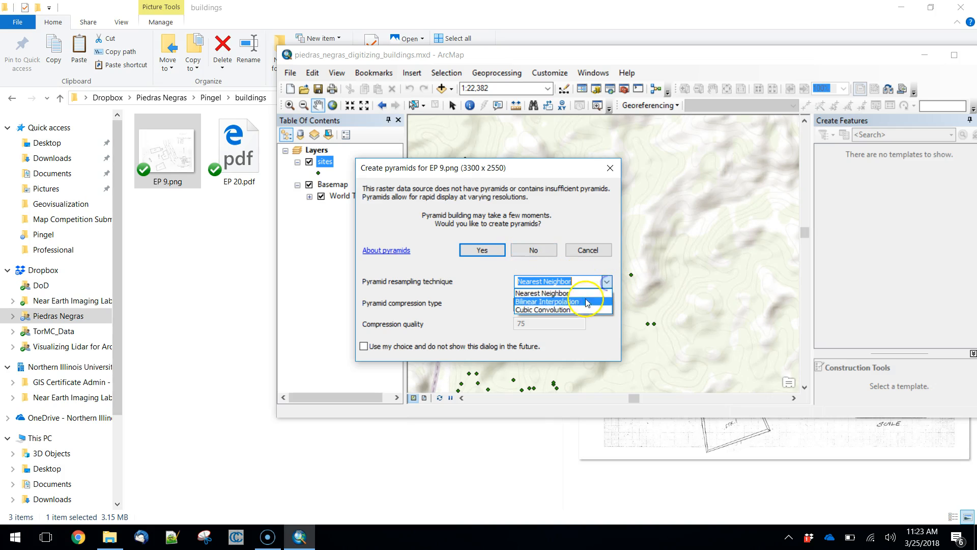
Build pyramids for EP 9.png with Bilinear Interpolation resampling.
click(481, 249)
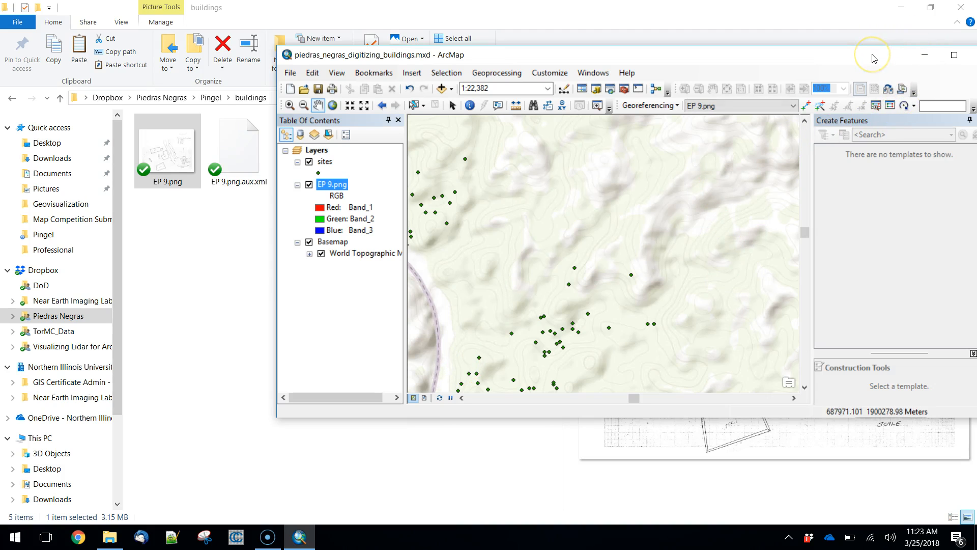
mouse_move(872, 57)
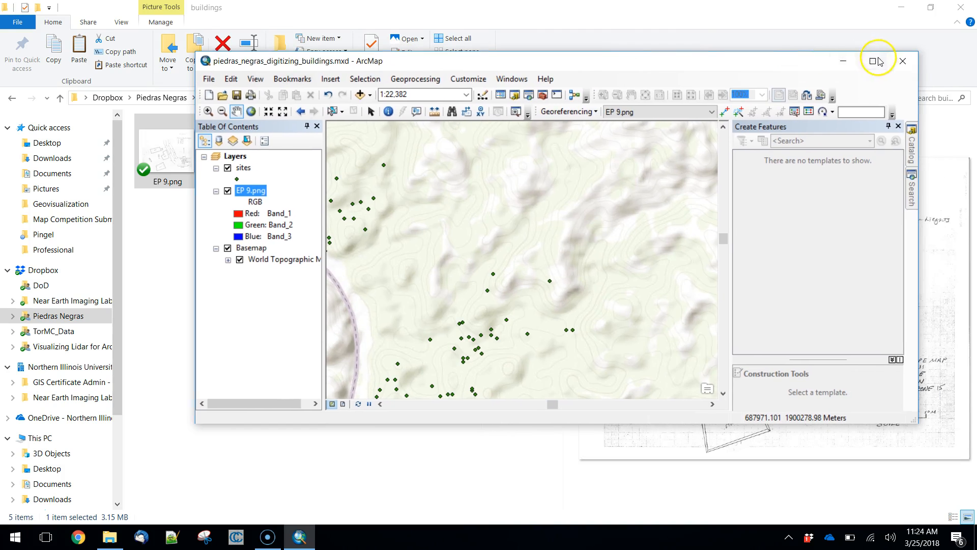
click(879, 60)
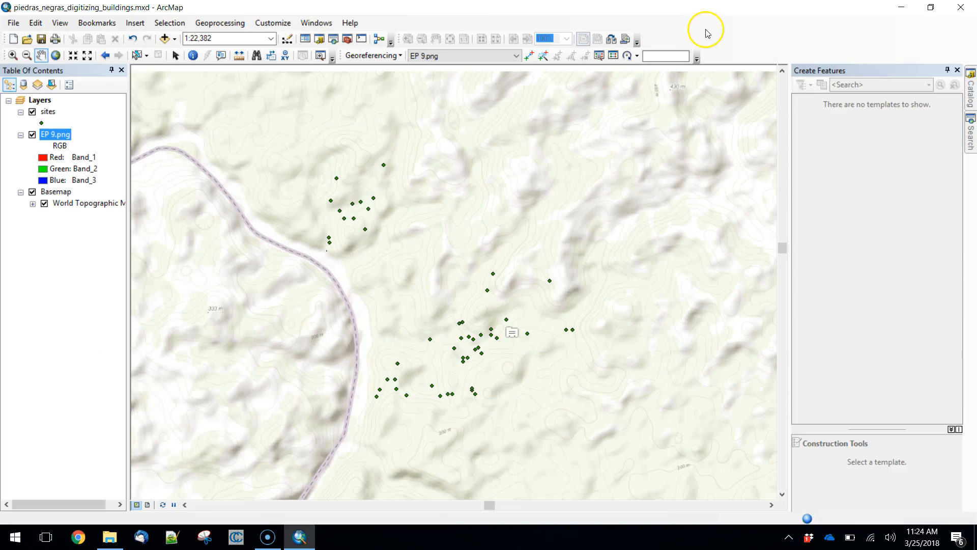
click(390, 40)
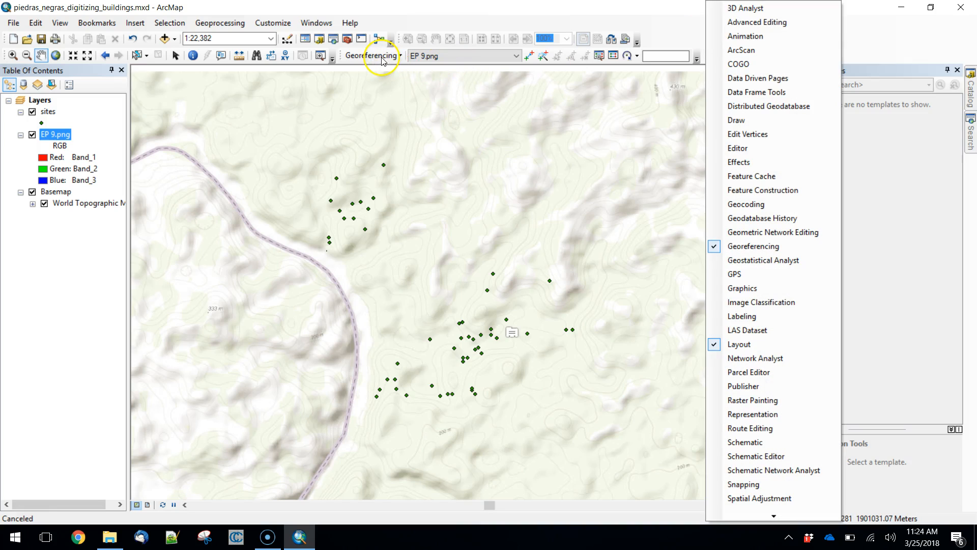
mouse_move(772, 232)
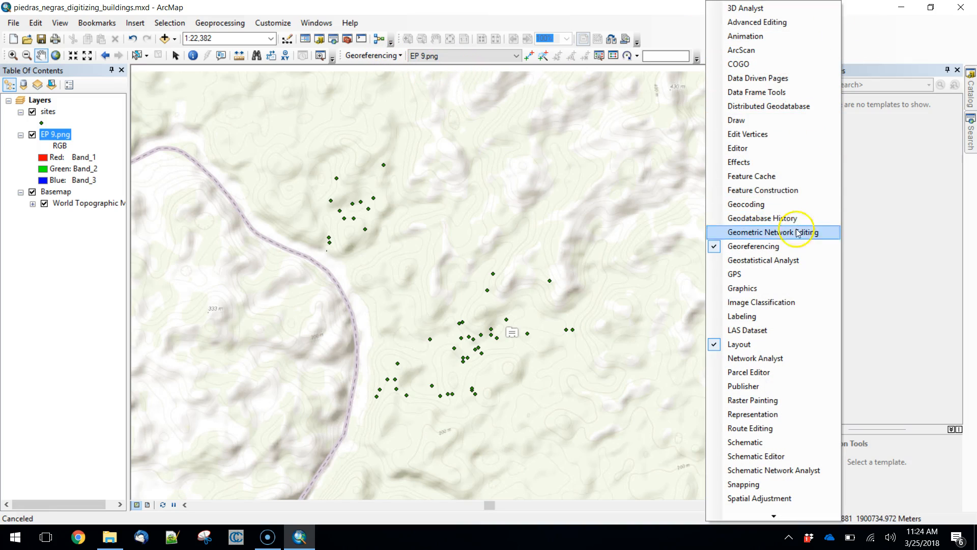
mouse_move(783, 252)
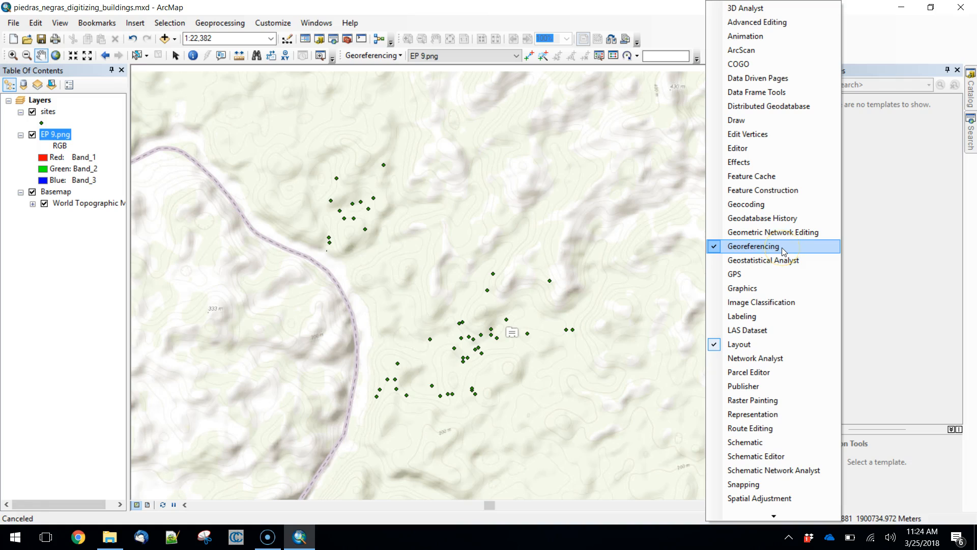
click(753, 246)
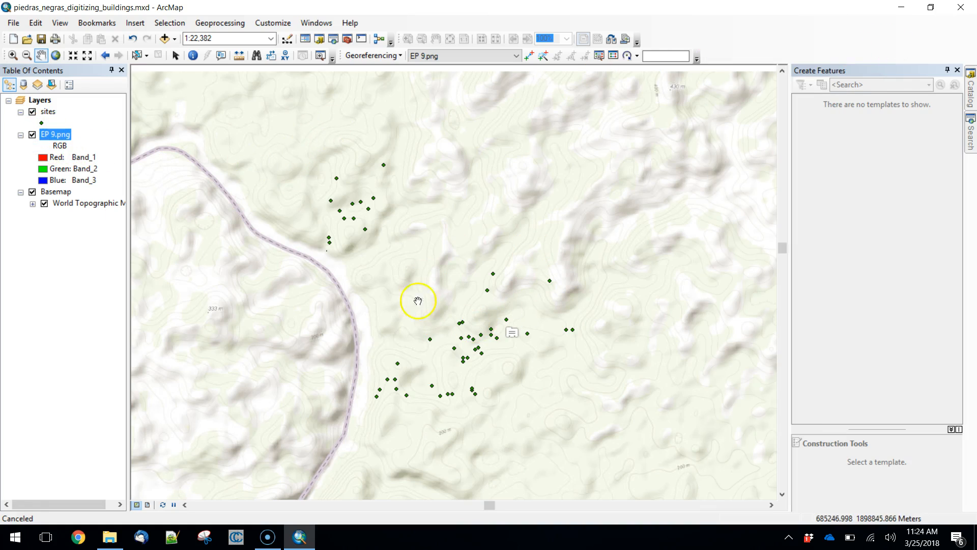
mouse_move(107, 132)
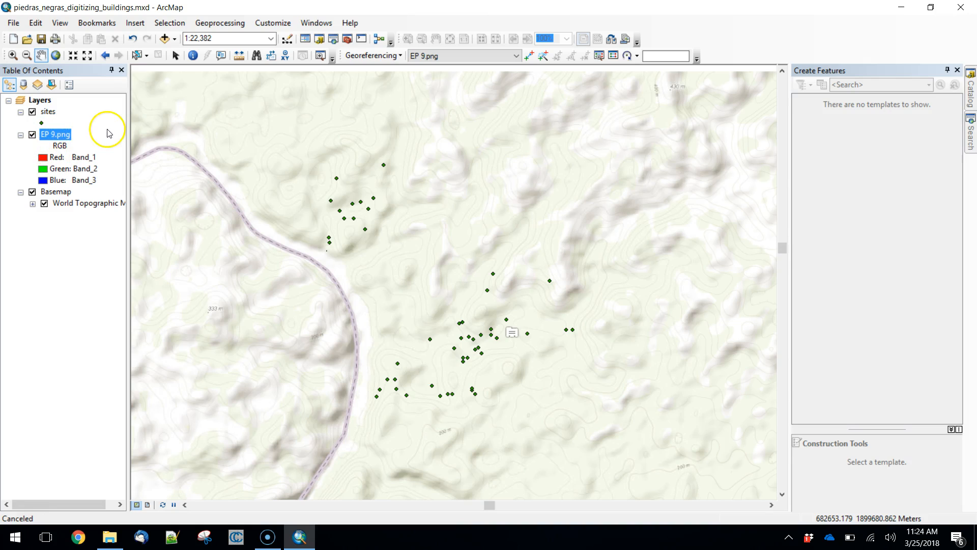
mouse_move(611, 56)
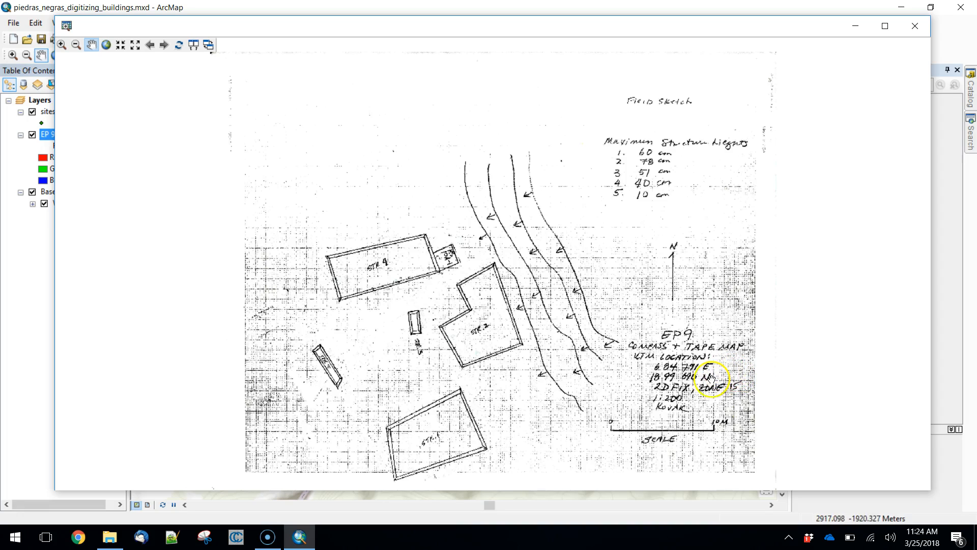
mouse_move(329, 253)
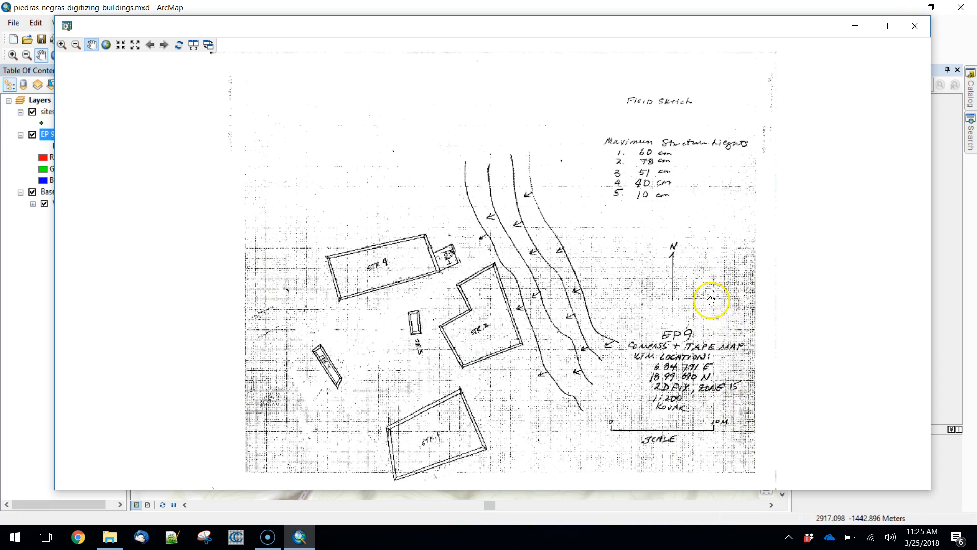
mouse_move(612, 429)
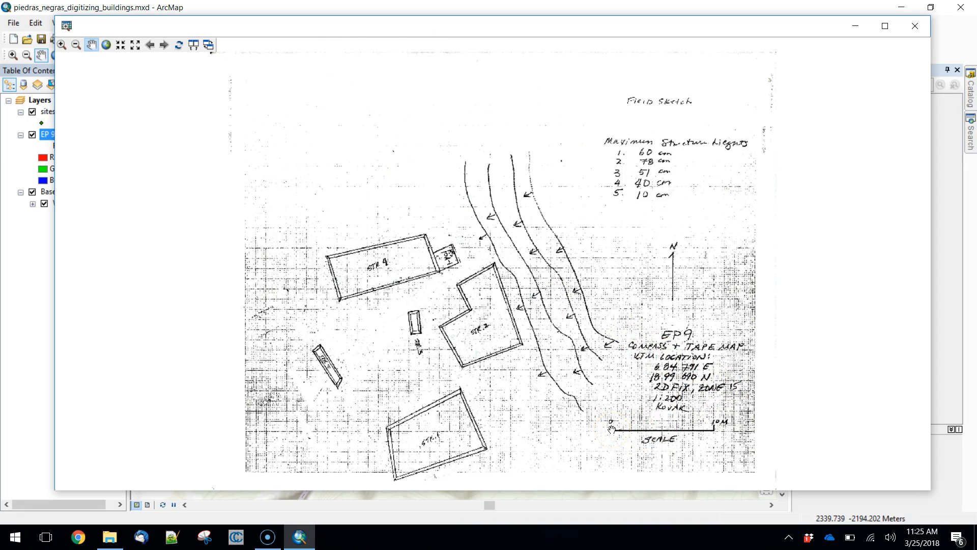
Place a control point at the scale bar's zero with UTM 684791 E, 1899690 N.
drag(611, 429, 479, 304)
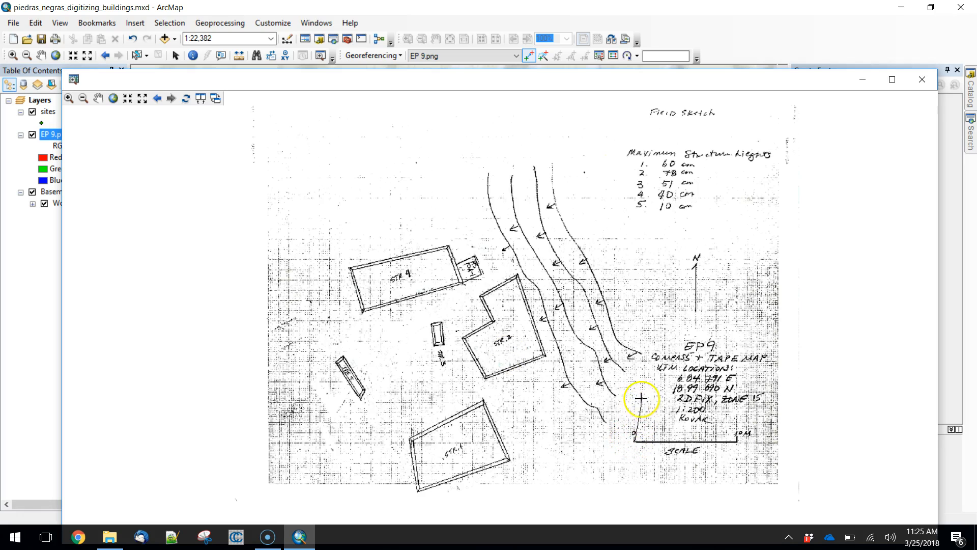
drag(641, 398, 319, 93)
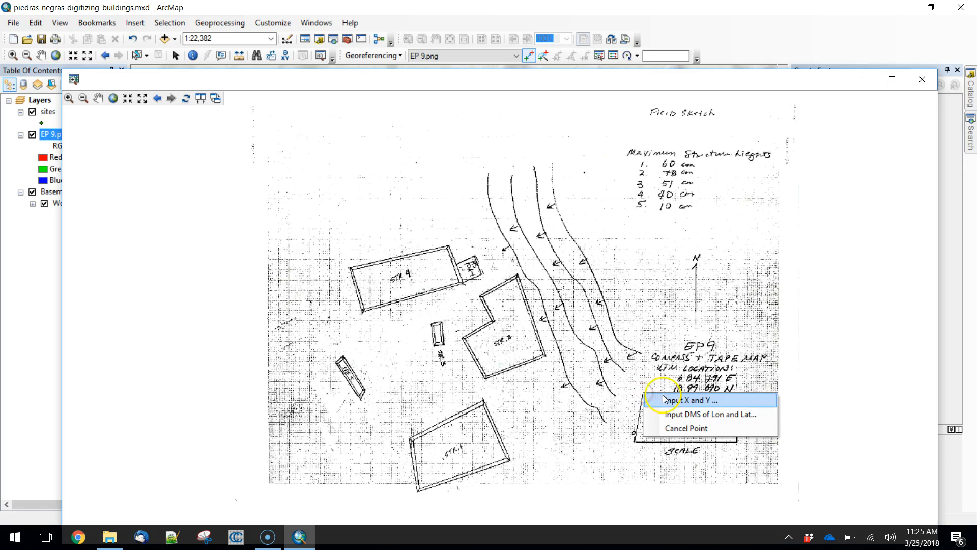
click(681, 400)
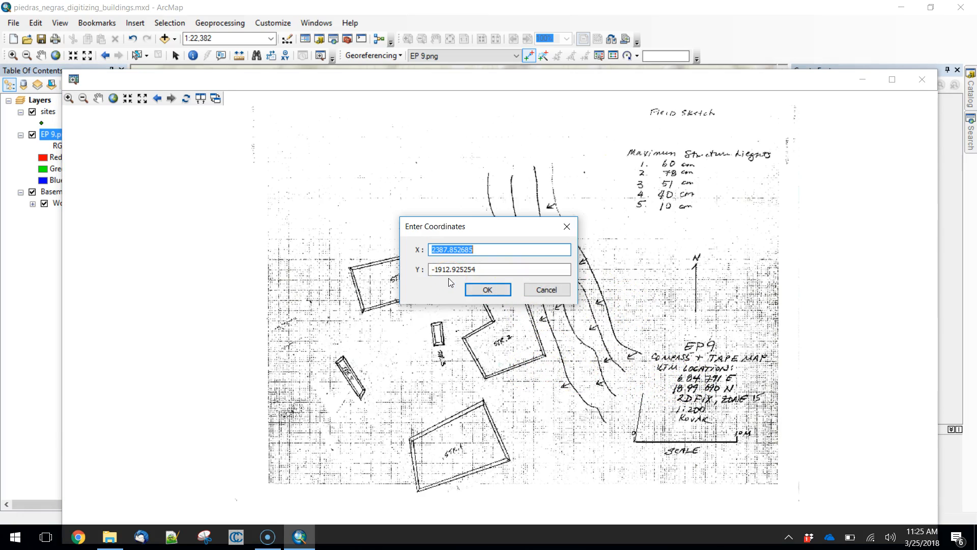
text(684791)
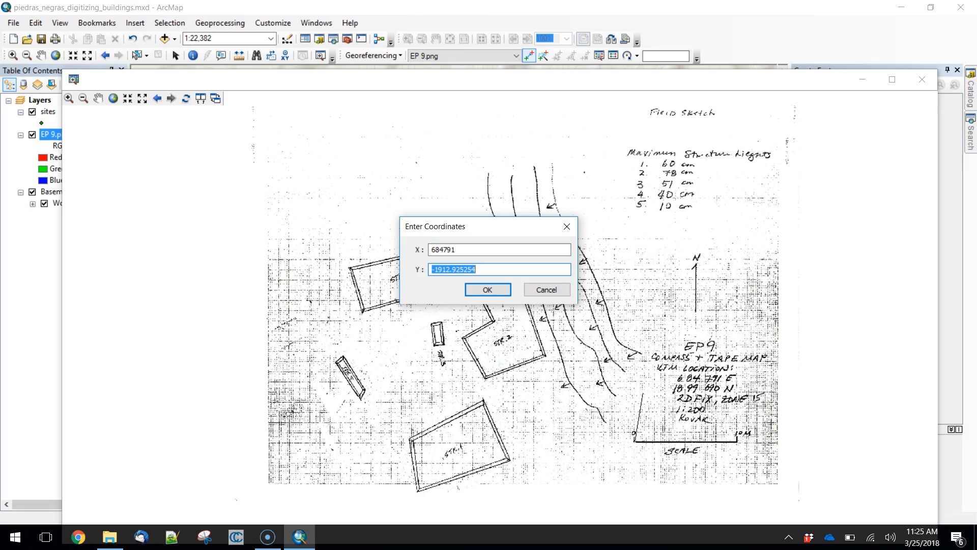
text(1899690)
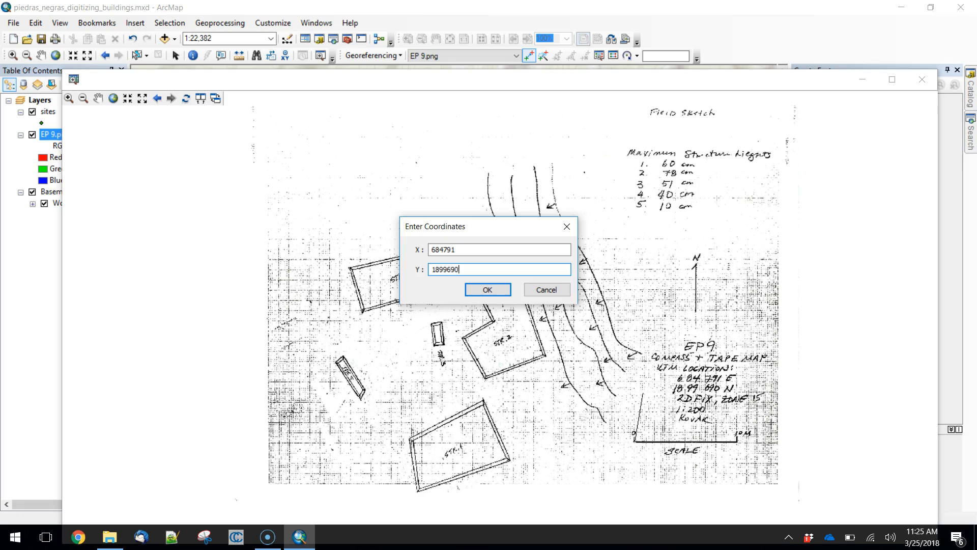
click(486, 290)
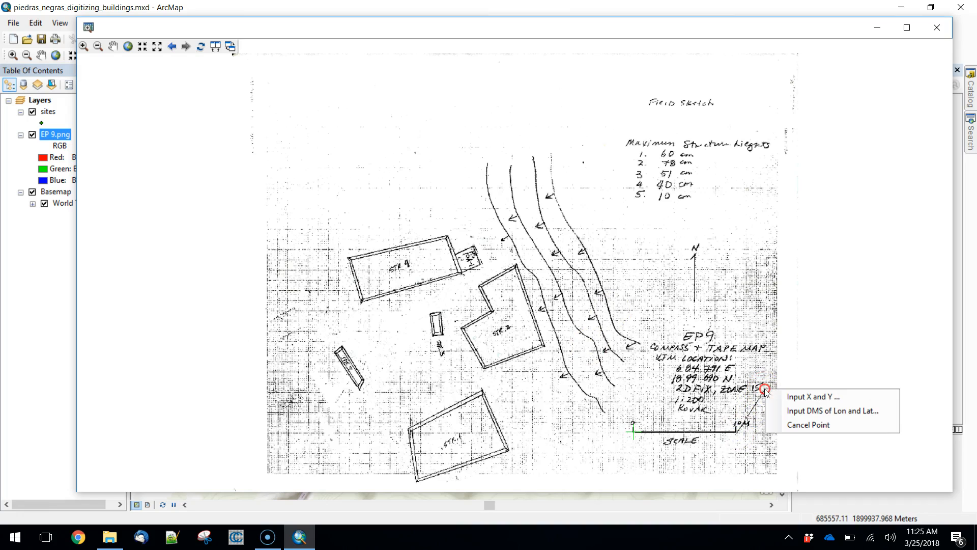
mouse_move(814, 396)
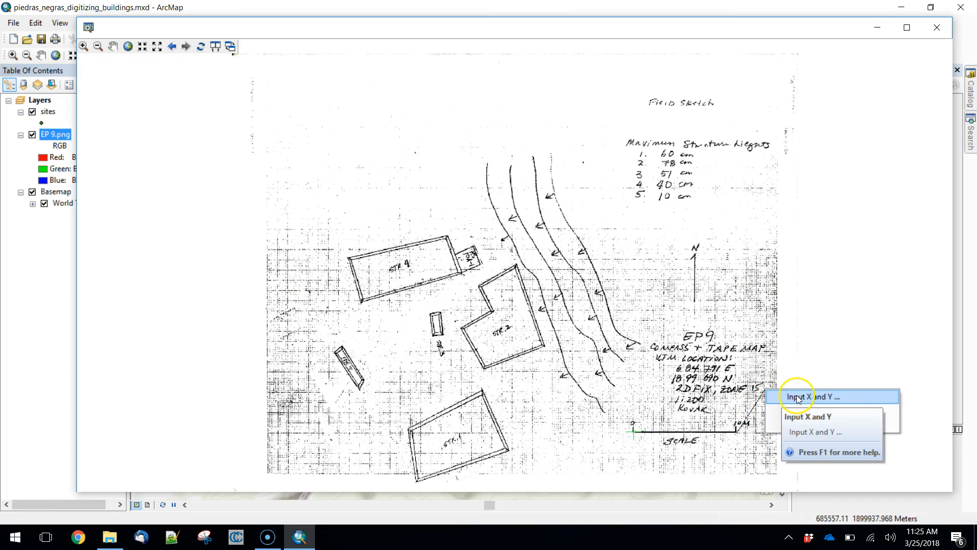
Give the scale bar's 10 m end the coordinates 684801 E, 1899690 N.
click(813, 396)
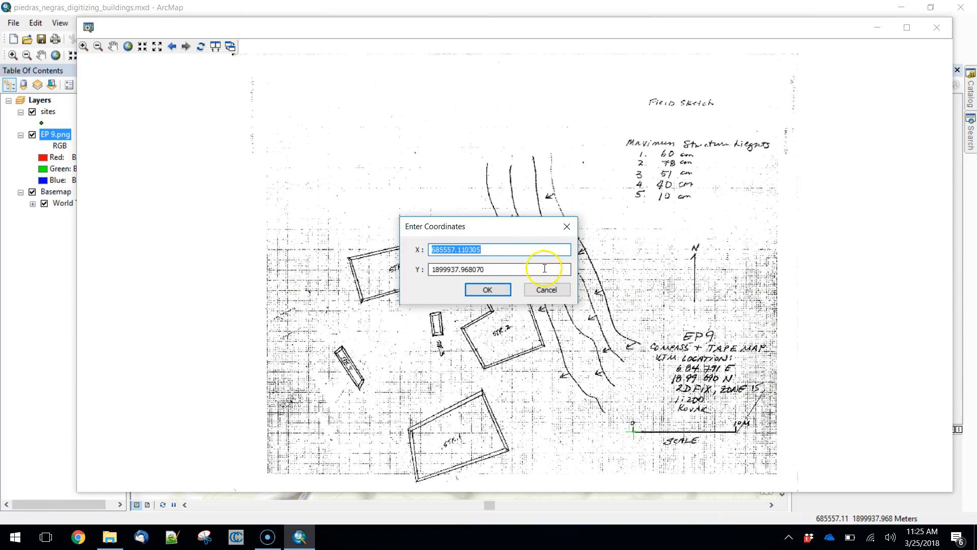
mouse_move(706, 392)
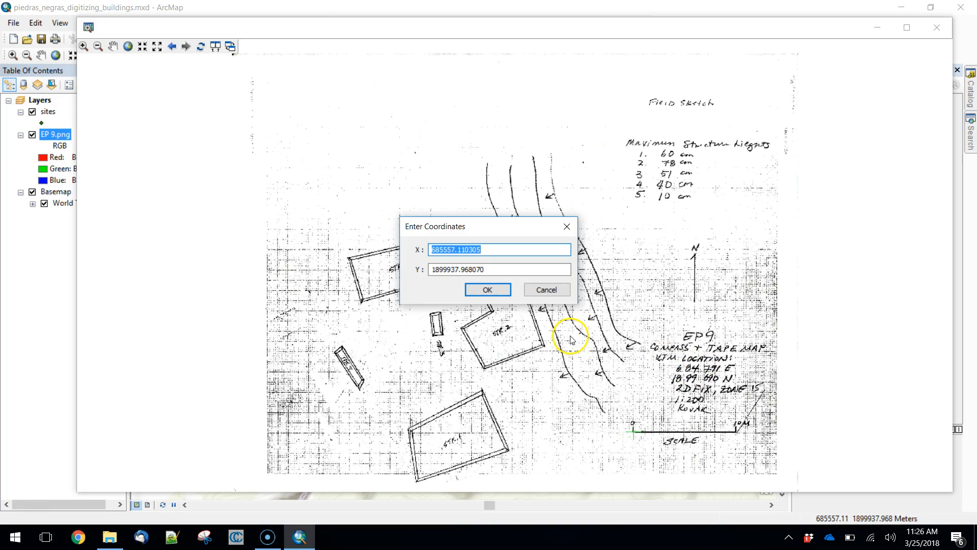
text(68480)
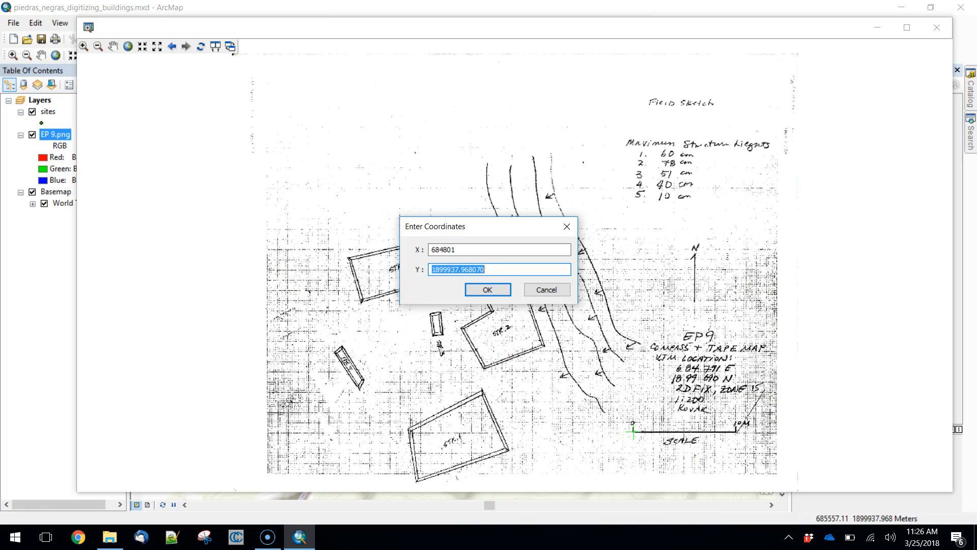
text(1899690)
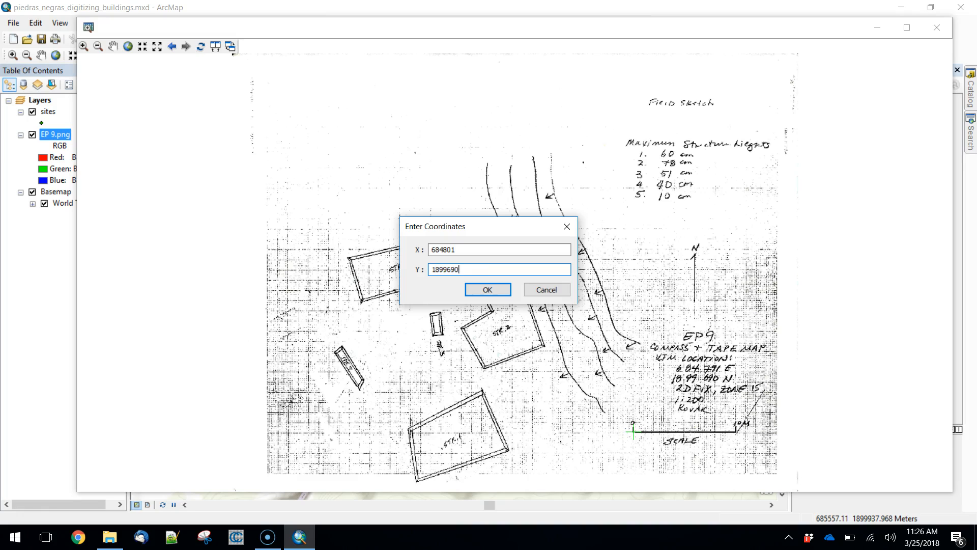
click(486, 289)
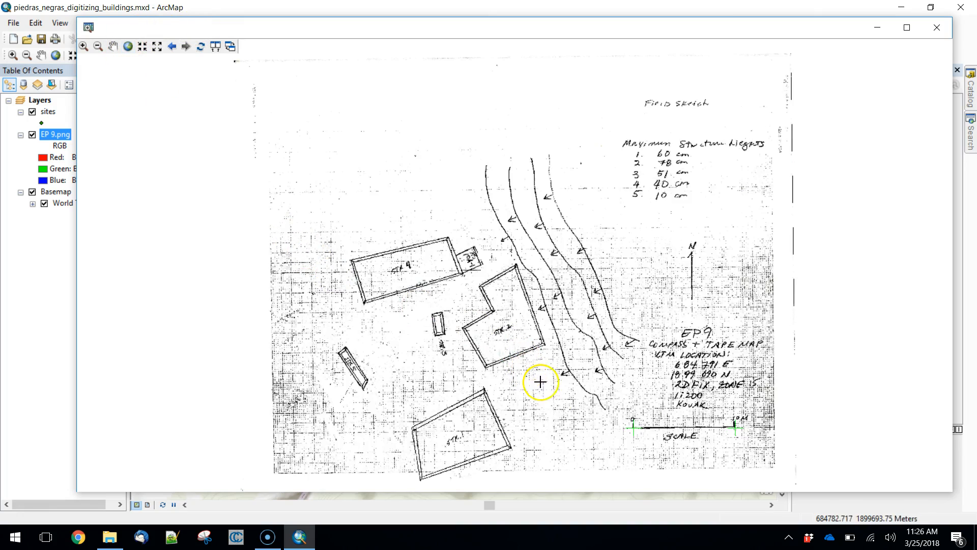
mouse_move(736, 427)
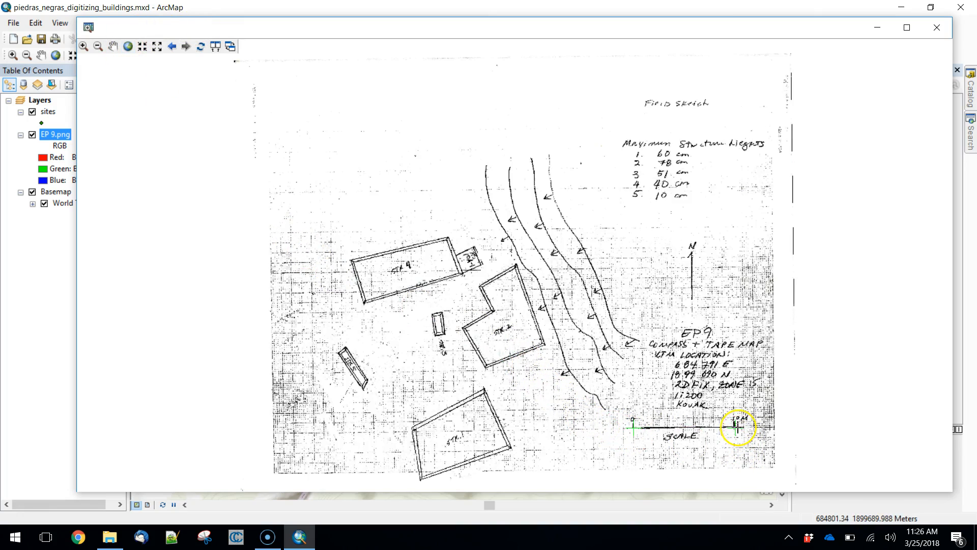
mouse_move(520, 359)
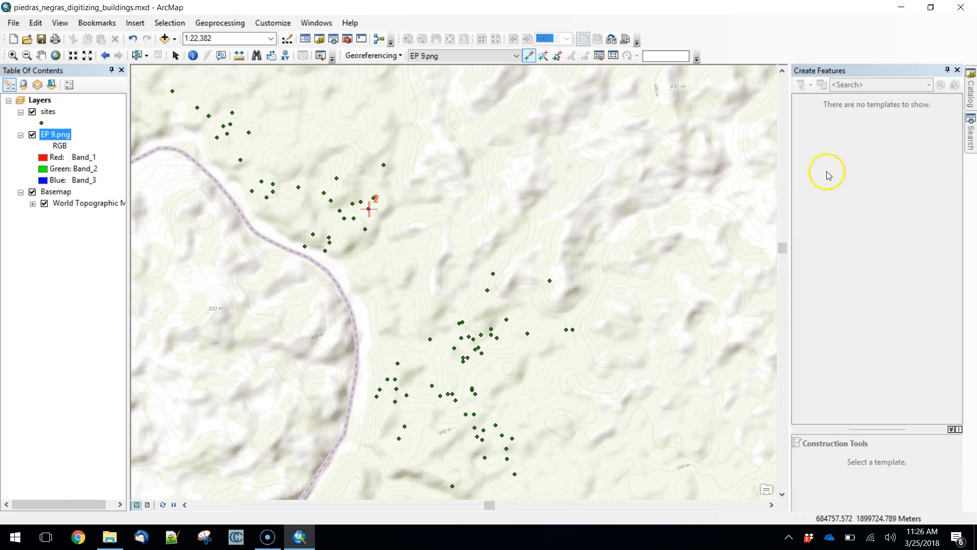
mouse_move(332, 201)
text(1:15,000)
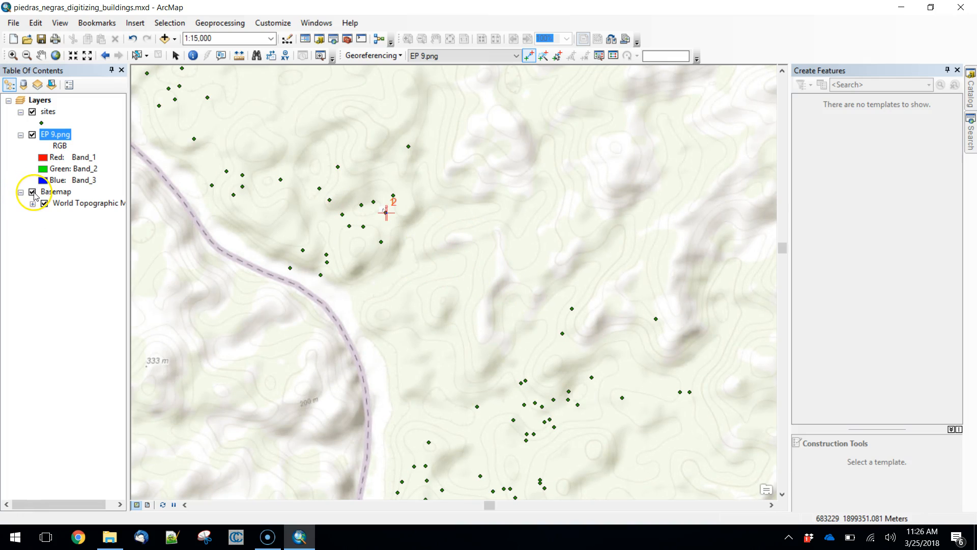
Hide the Basemap, zoom to the EP 9.png layer, and toggle it to check the control points.
click(32, 191)
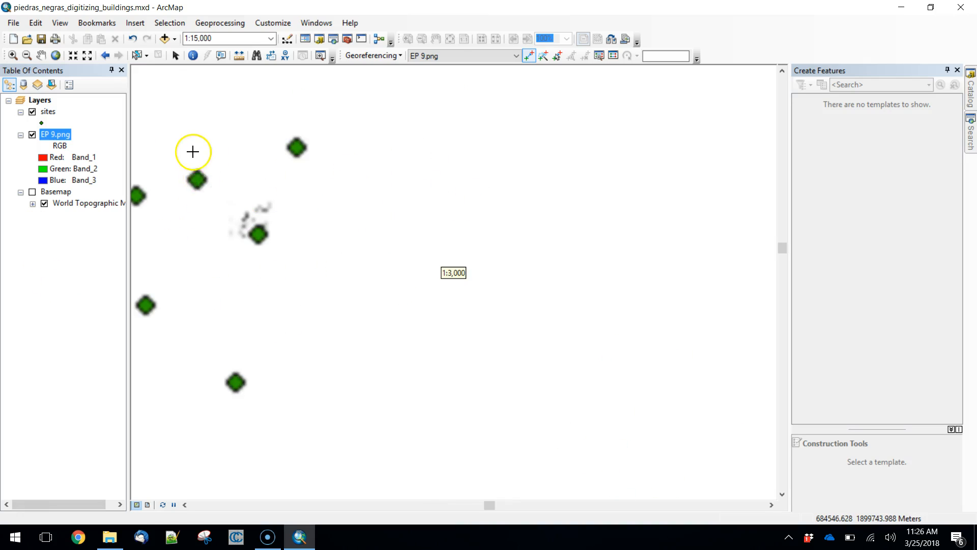
right_click(55, 135)
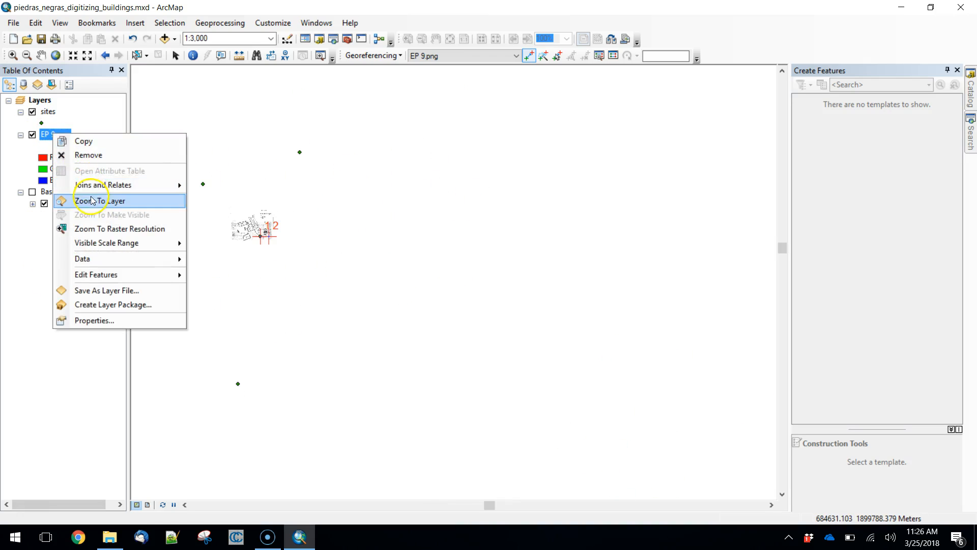
click(101, 201)
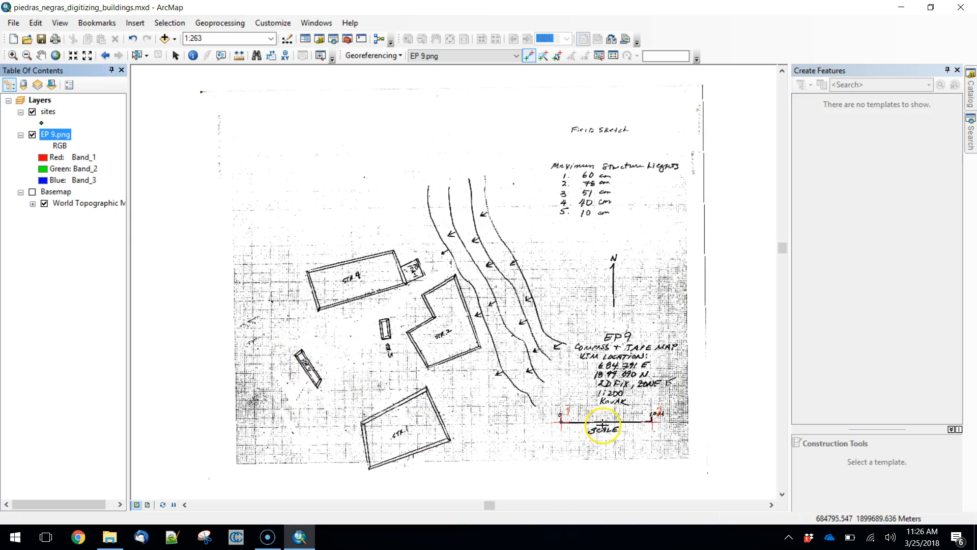
mouse_move(72, 144)
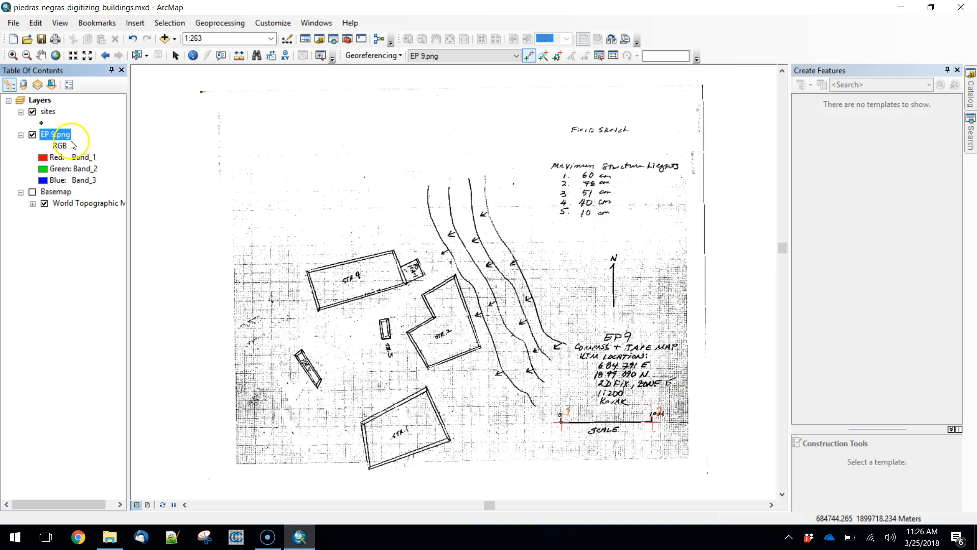
click(31, 135)
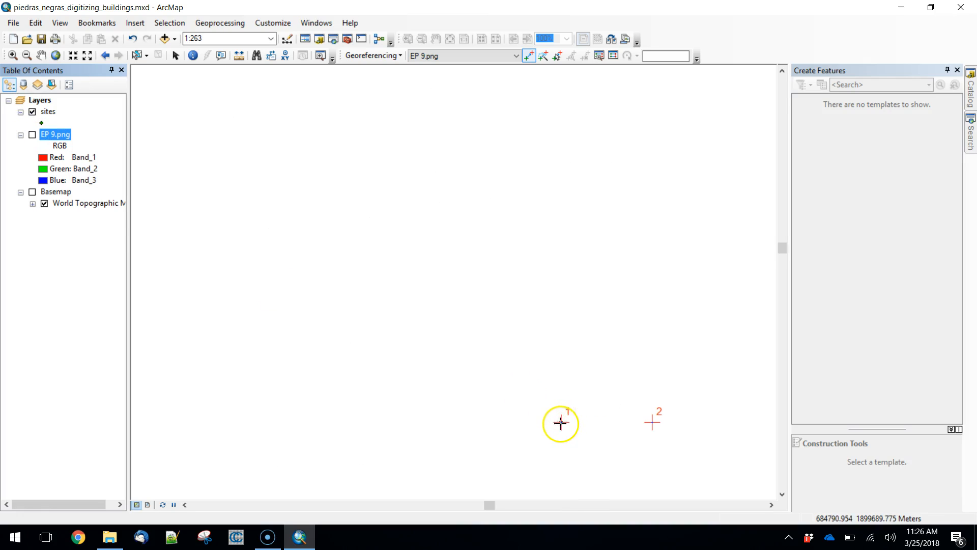
click(31, 134)
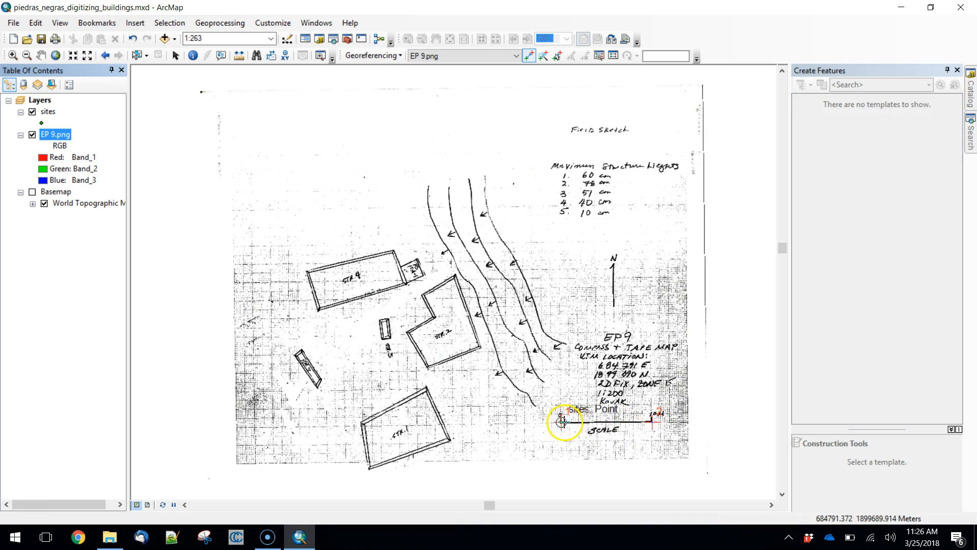
mouse_move(670, 426)
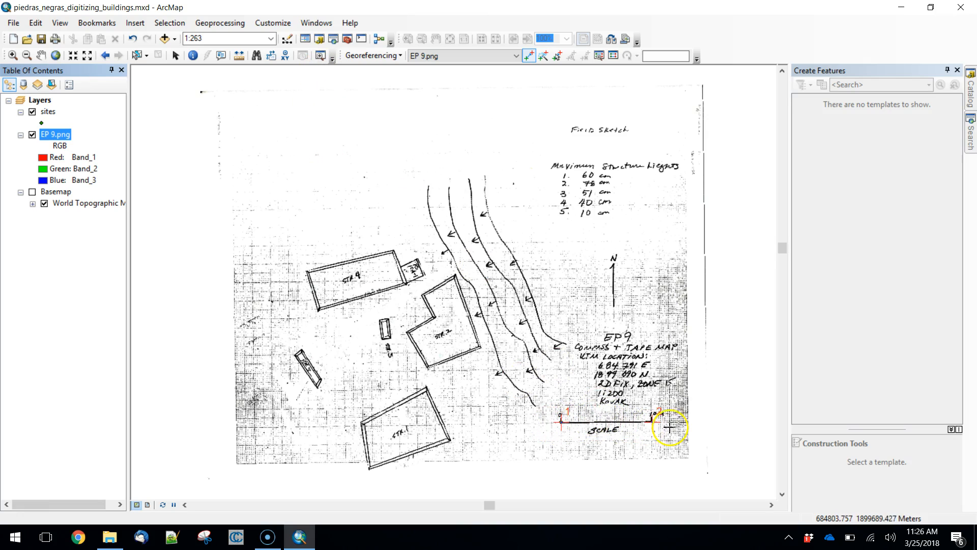
mouse_move(418, 332)
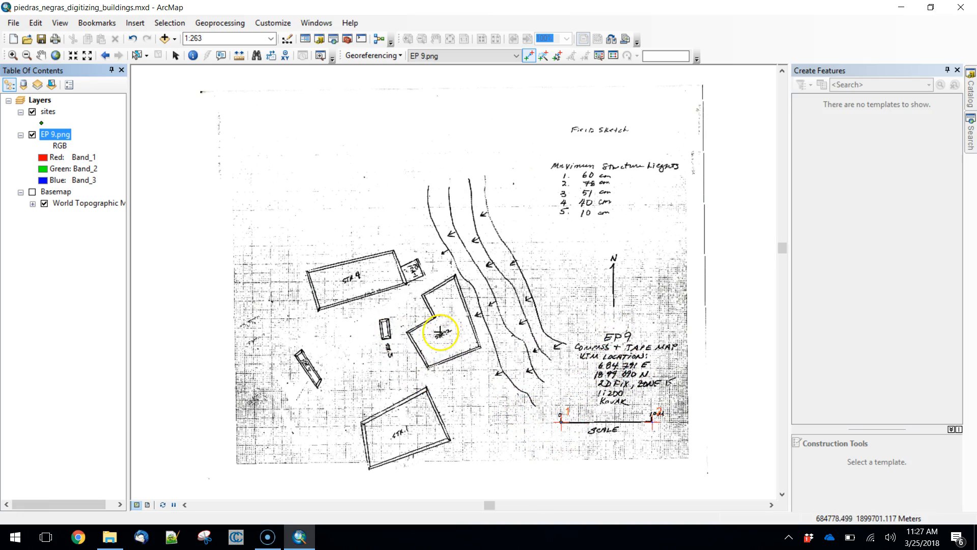
Update Georeferencing to save EP 9.png's current warp to a world file.
click(373, 55)
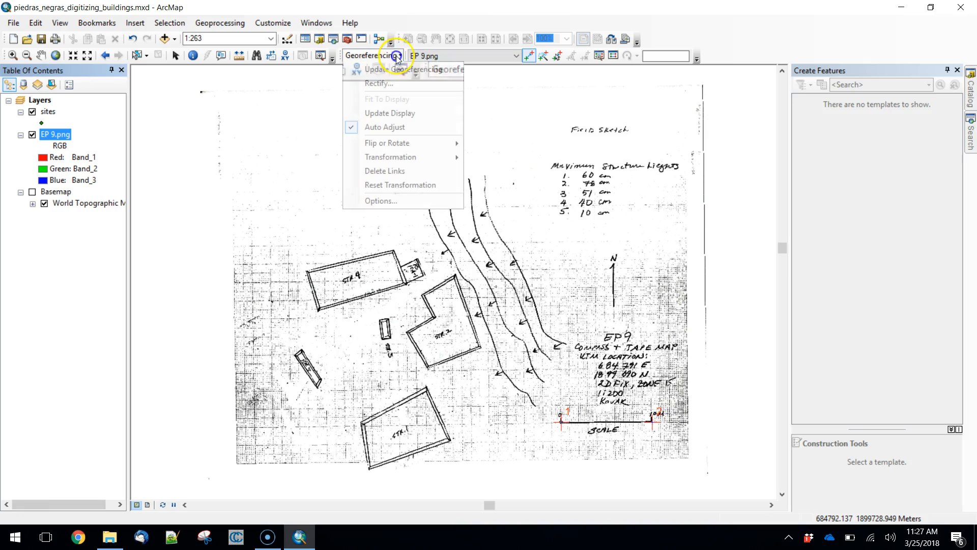
mouse_move(404, 69)
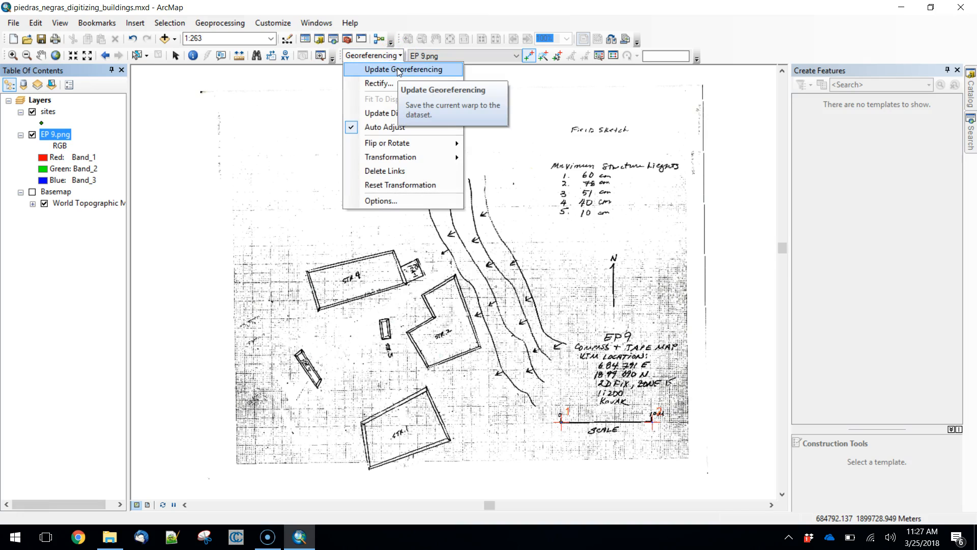
click(404, 69)
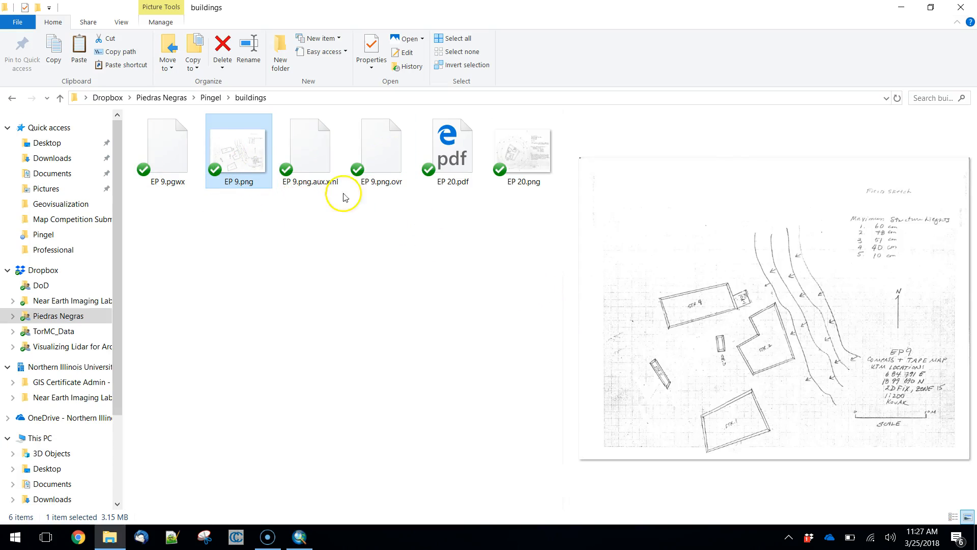
mouse_move(260, 198)
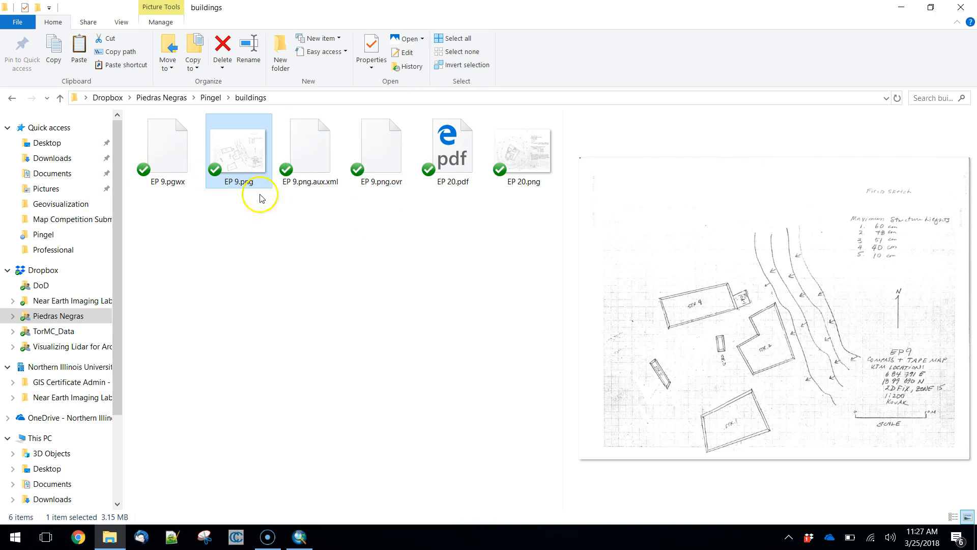
mouse_move(890, 16)
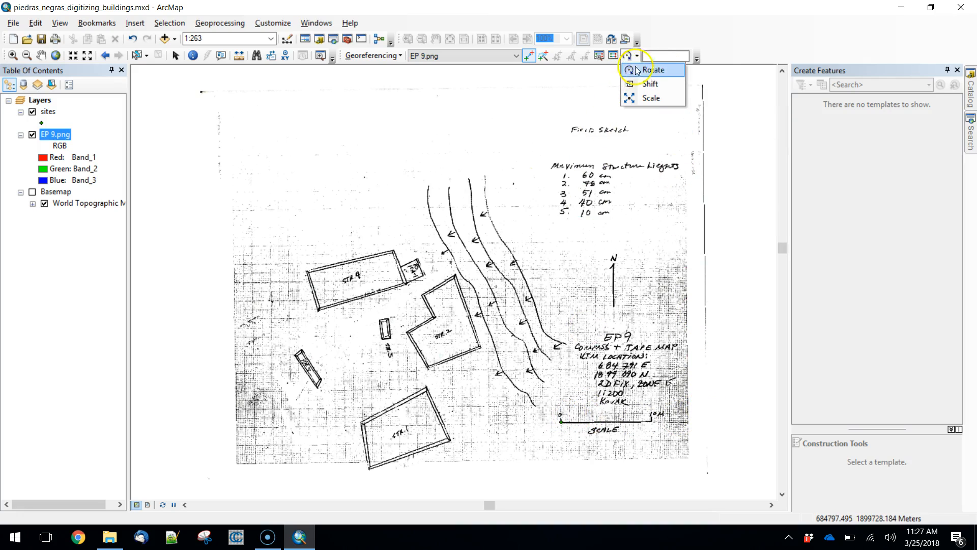
mouse_move(651, 97)
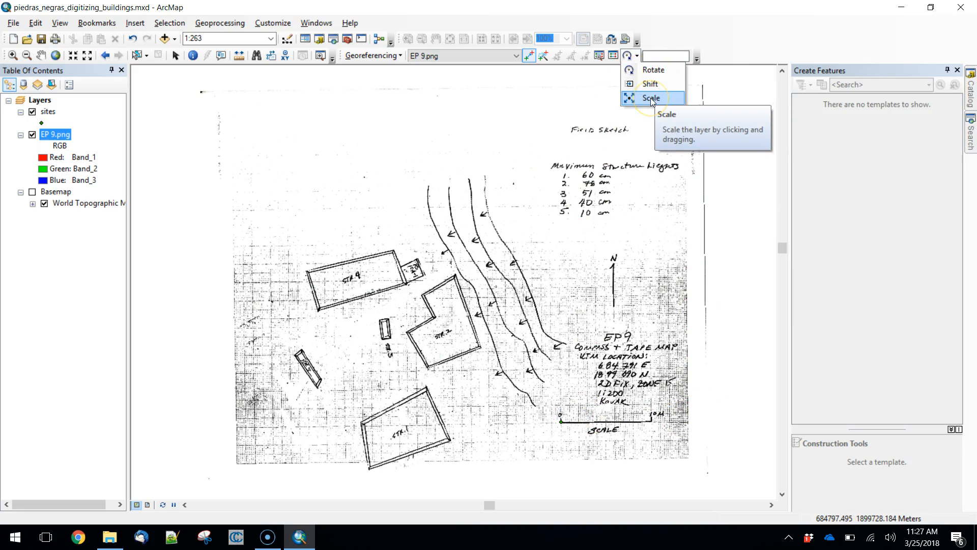
mouse_move(650, 84)
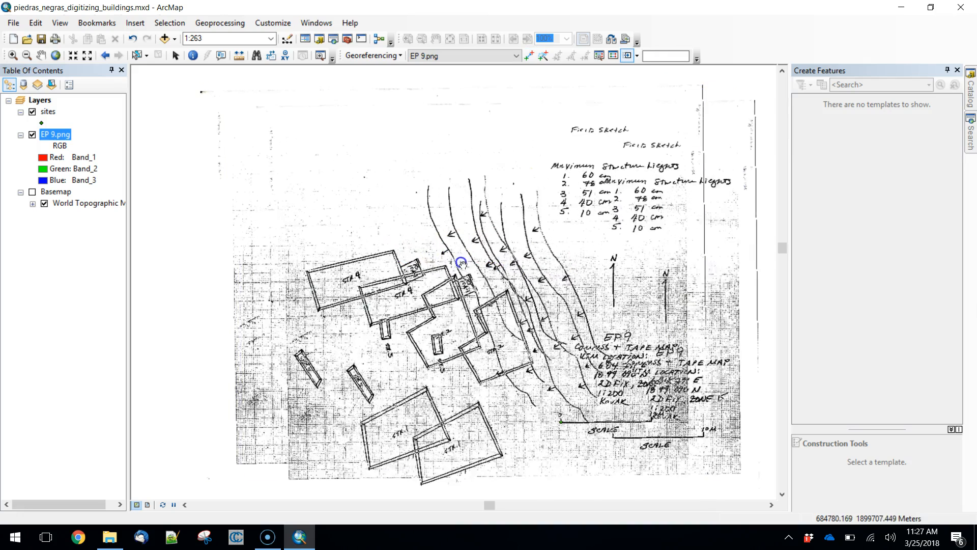
Shift the EP 9 sketch right and down, nudging it into its final position.
drag(461, 262, 566, 429)
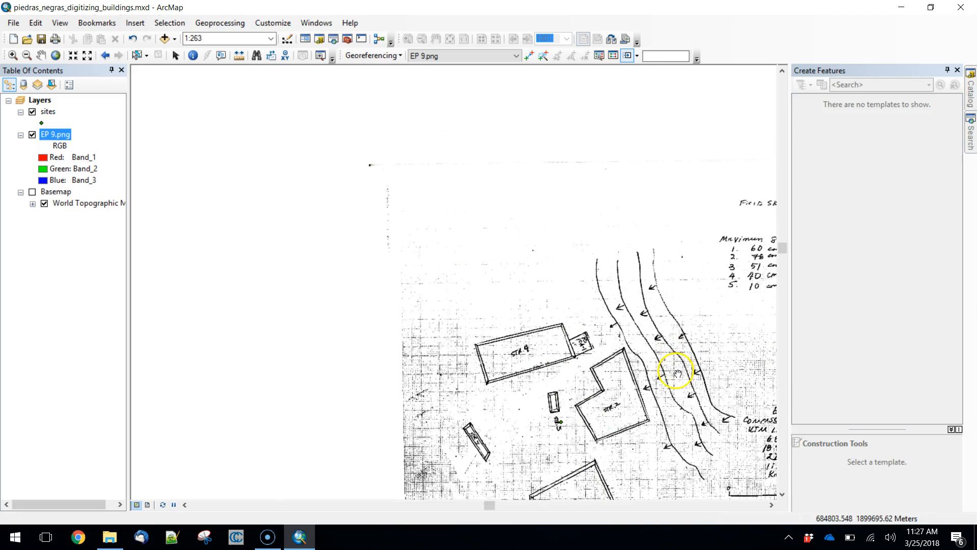
drag(676, 374, 660, 384)
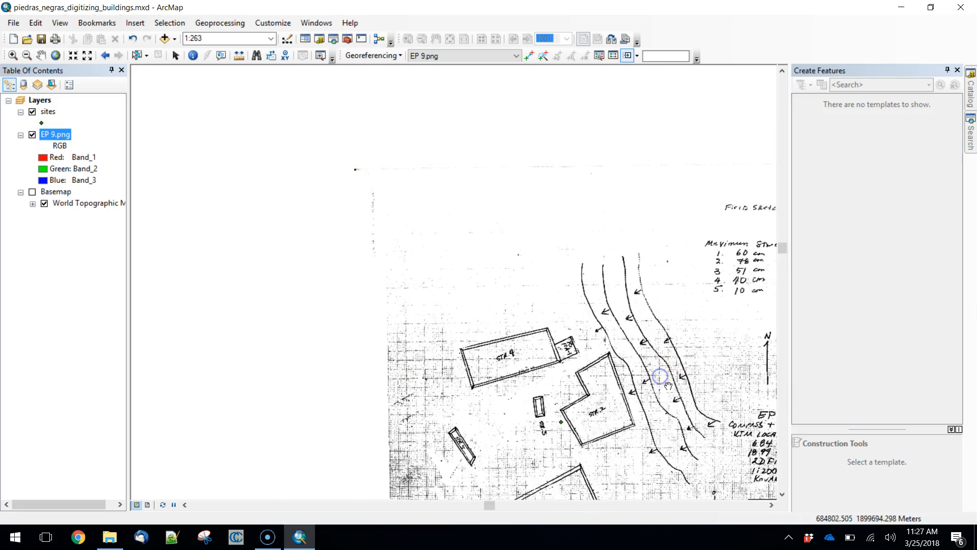
drag(658, 376, 559, 424)
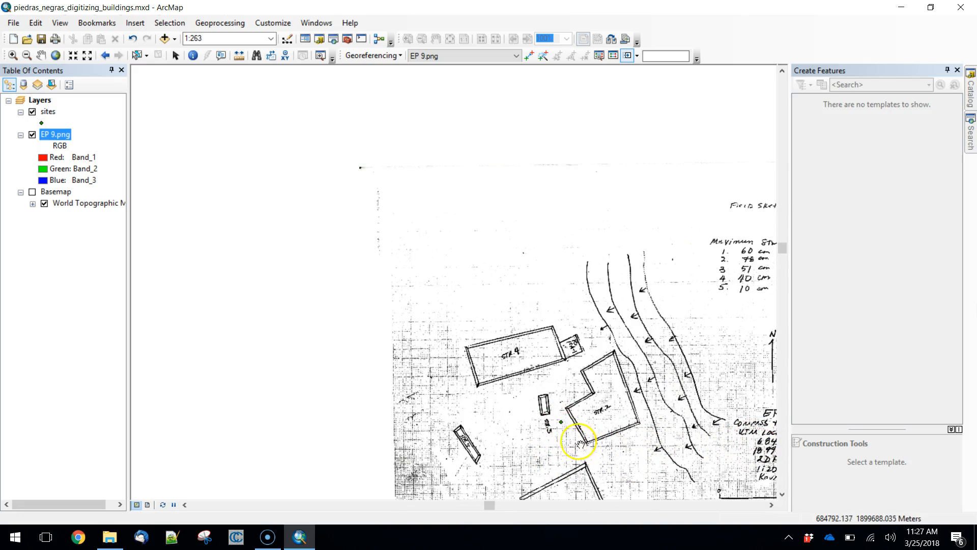
drag(579, 443, 613, 433)
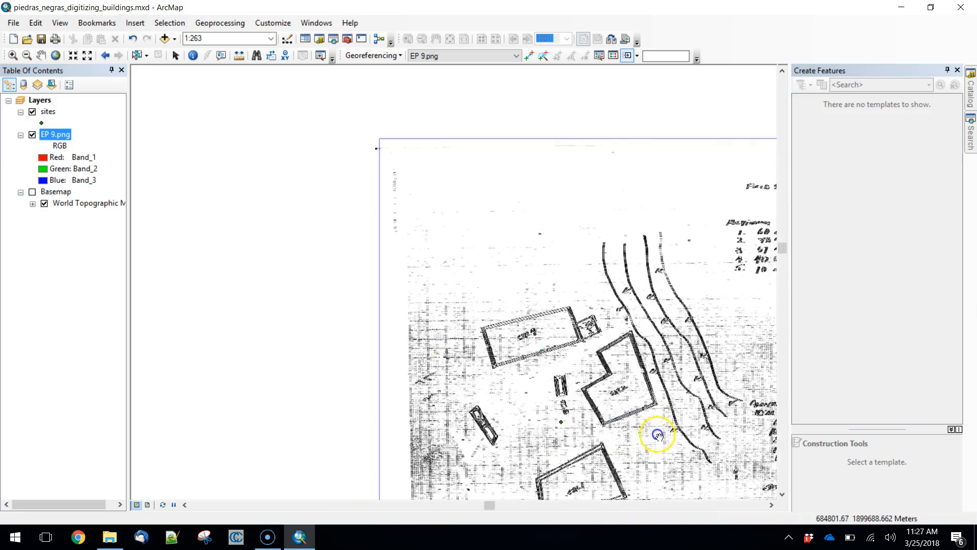
drag(657, 435, 599, 502)
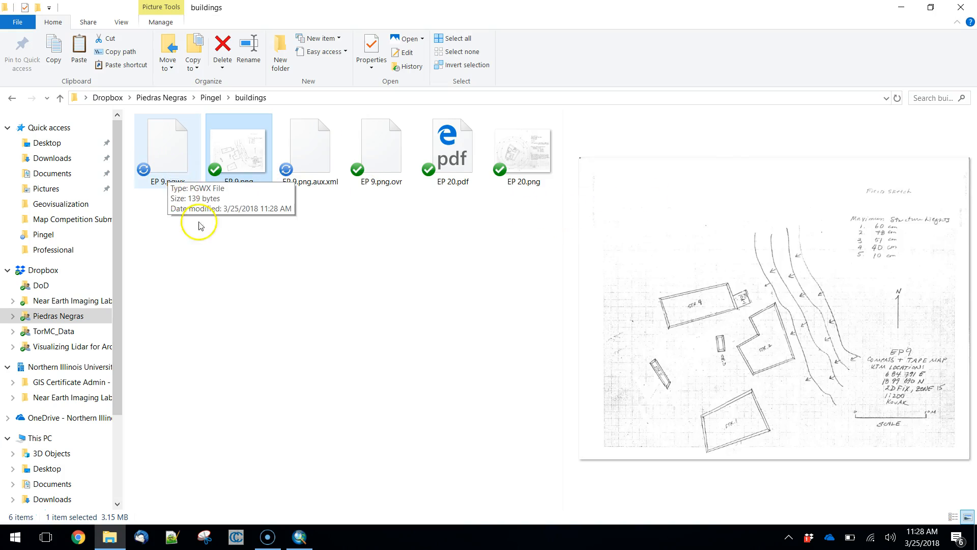
Switch back to the ArcMap document after checking EP 9.pgwx's modified time.
click(299, 537)
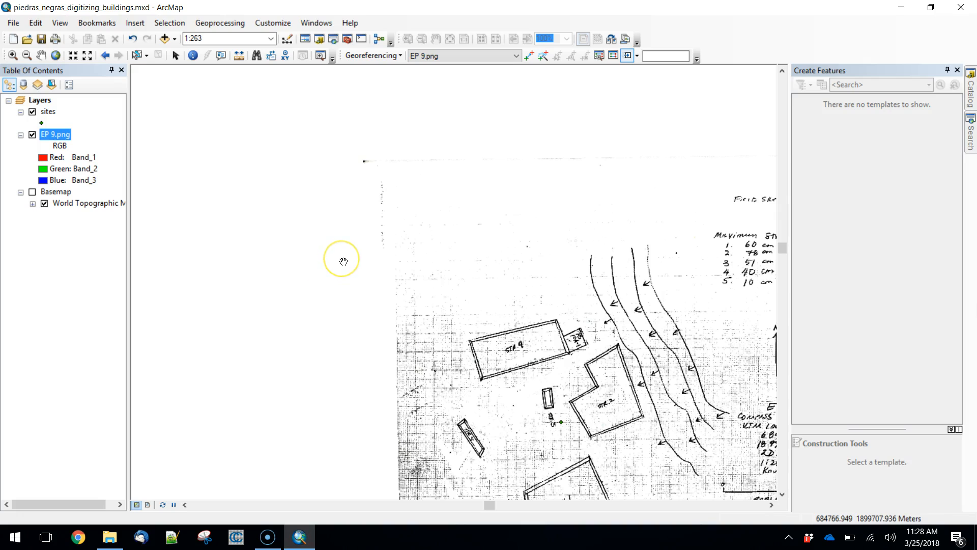
mouse_move(343, 262)
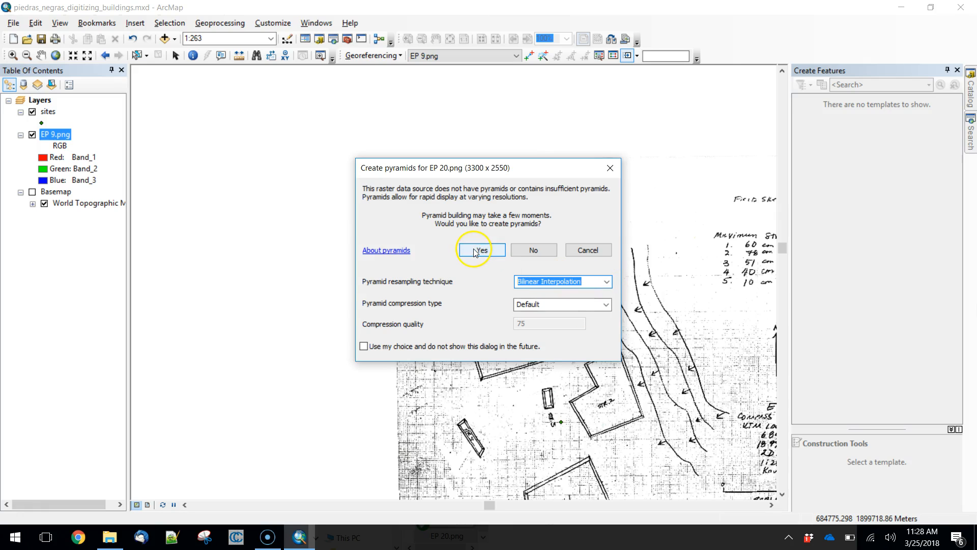
Build pyramids for EP 20.png and dismiss the unknown spatial reference warning.
click(479, 250)
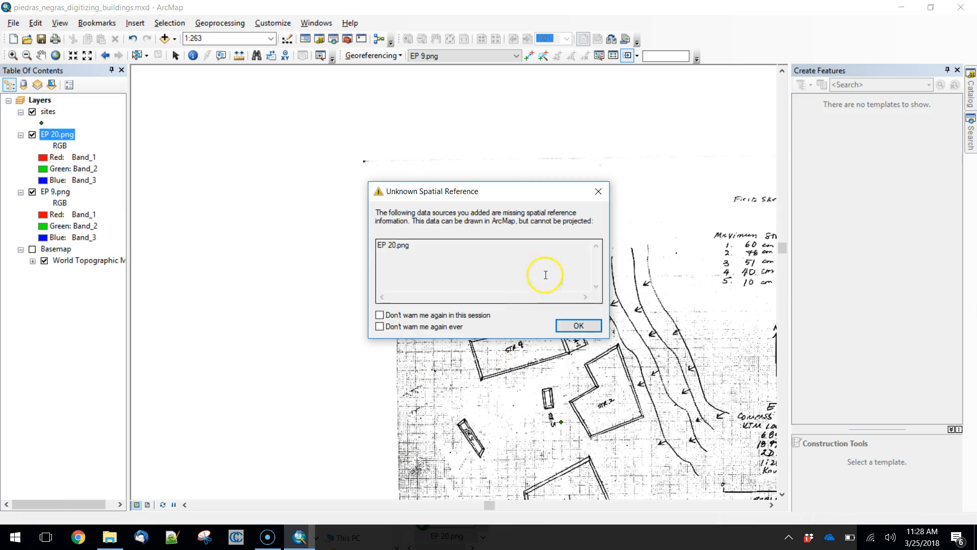
click(577, 326)
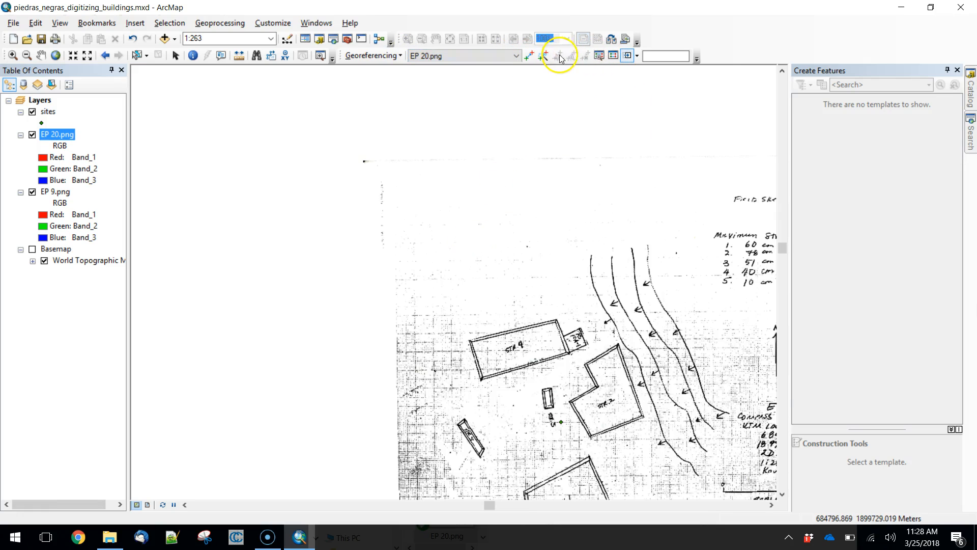
mouse_move(599, 55)
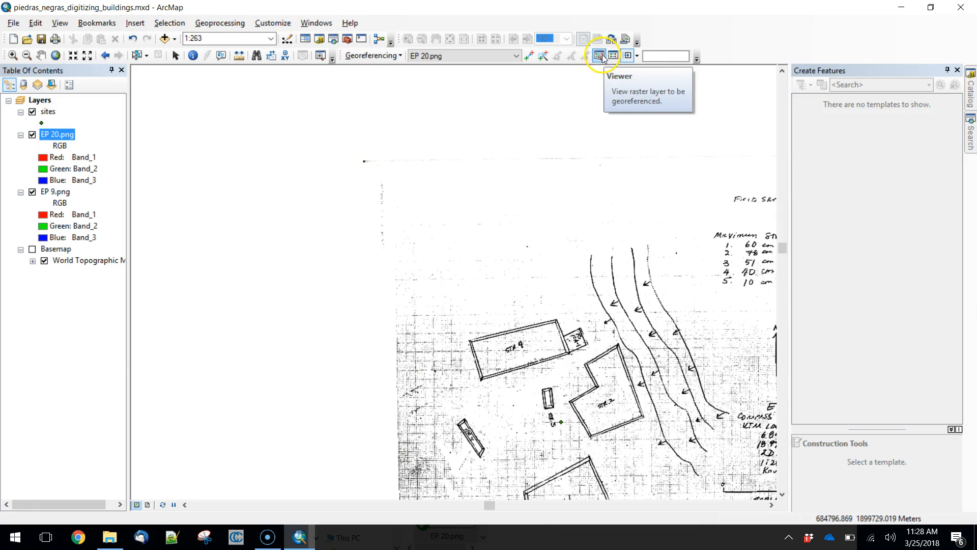
In EP 20's viewer, tie the scale bar's zero mark to 683900 E, 1899924 N.
click(600, 55)
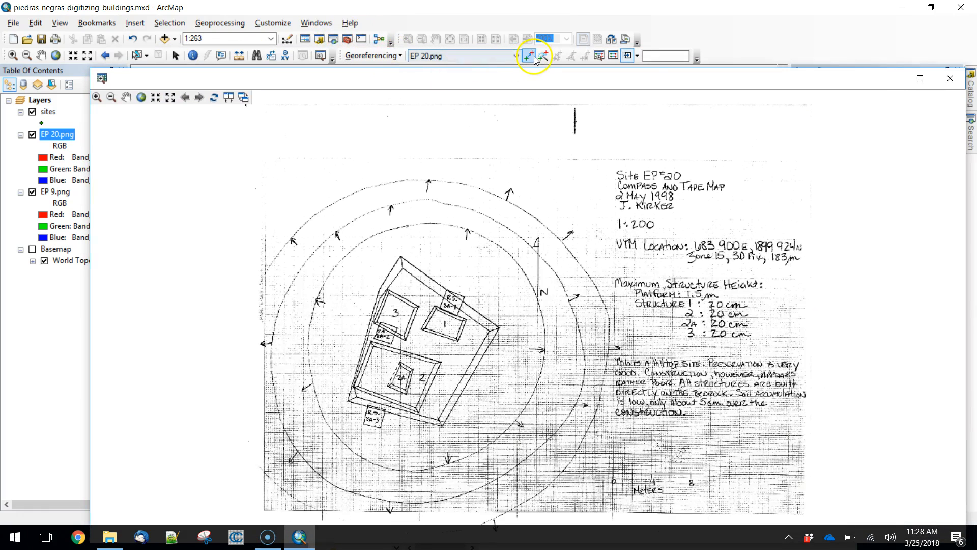
mouse_move(530, 55)
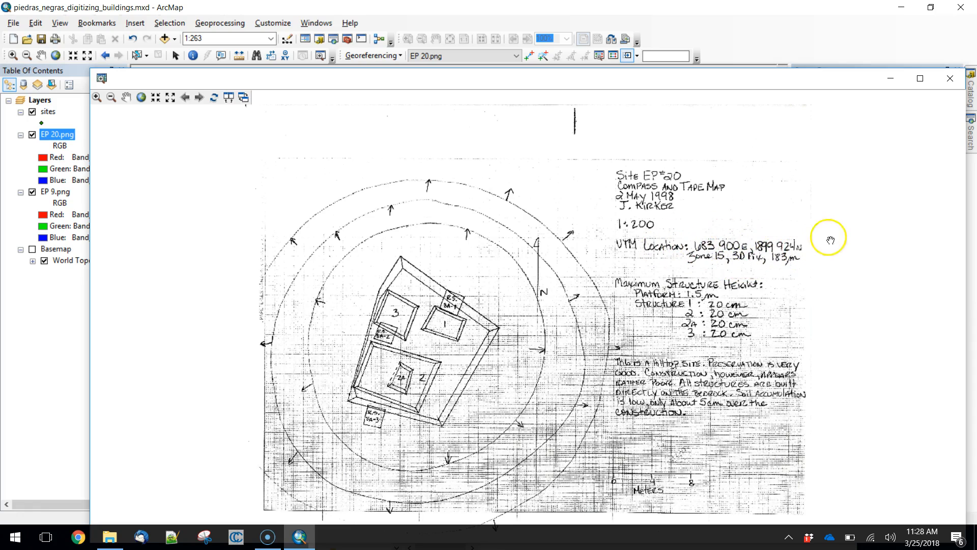
mouse_move(629, 444)
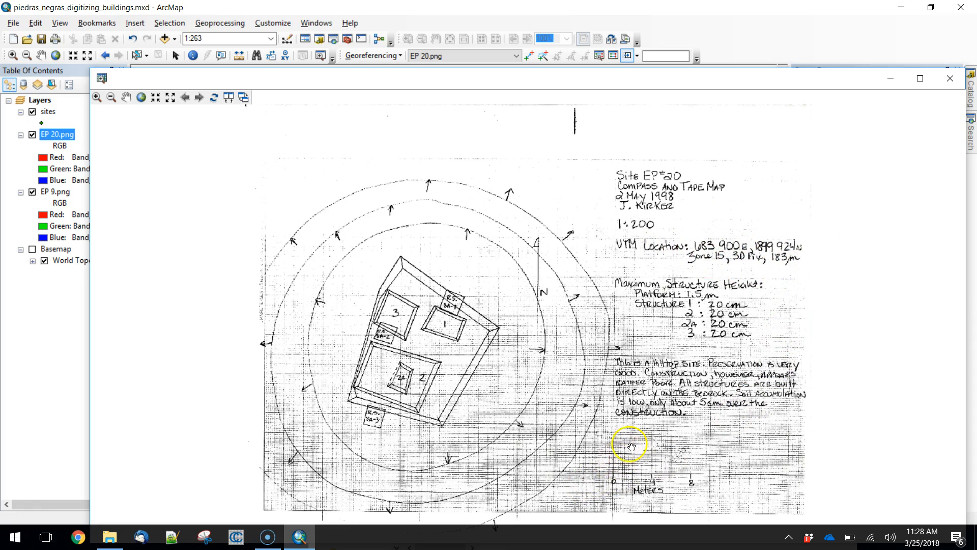
mouse_move(529, 55)
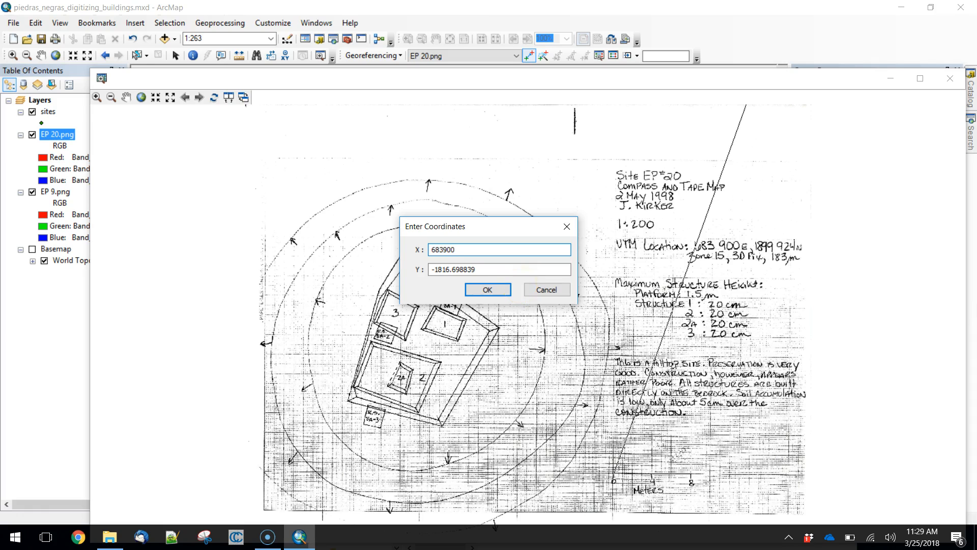
text(1899924)
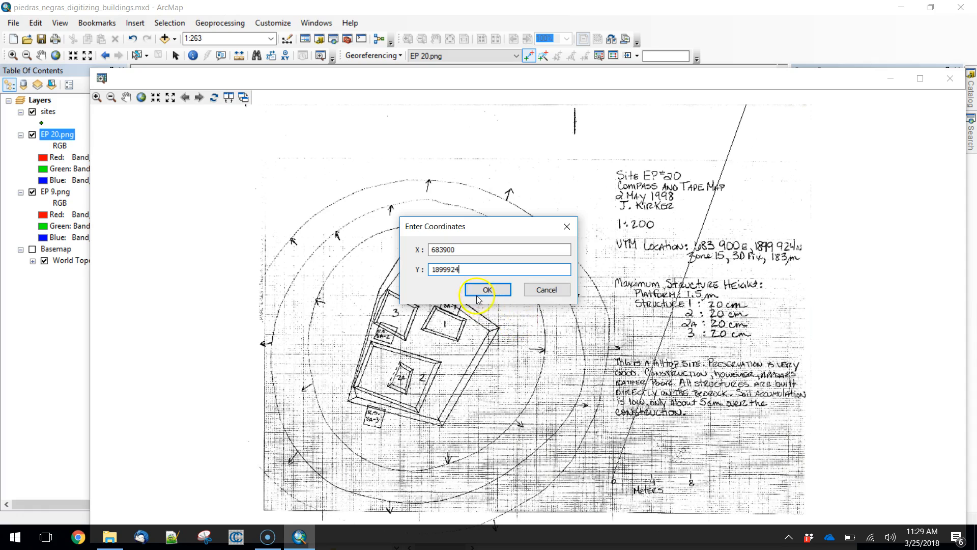
click(487, 289)
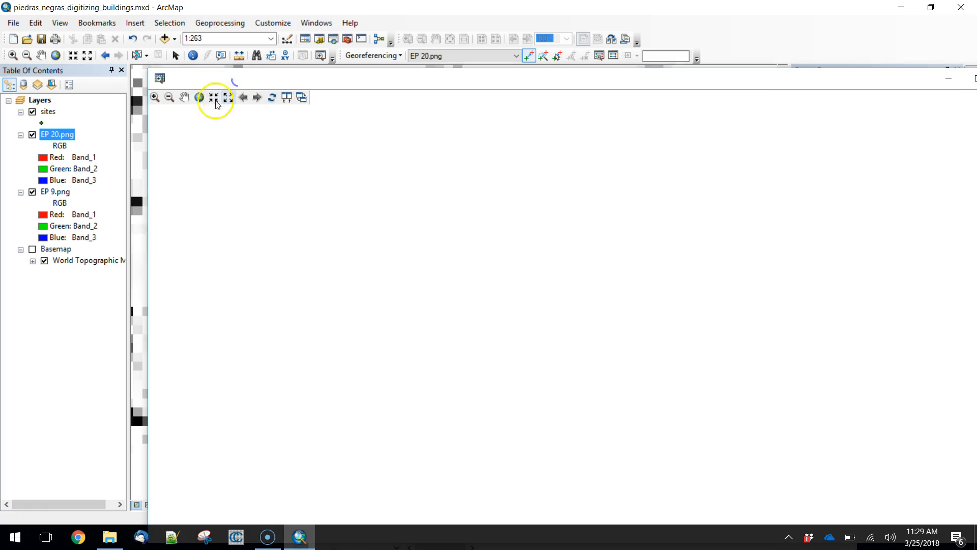
Tie the scale bar's 8 m mark to 683908 E, 1899924 N as the second control point.
click(213, 98)
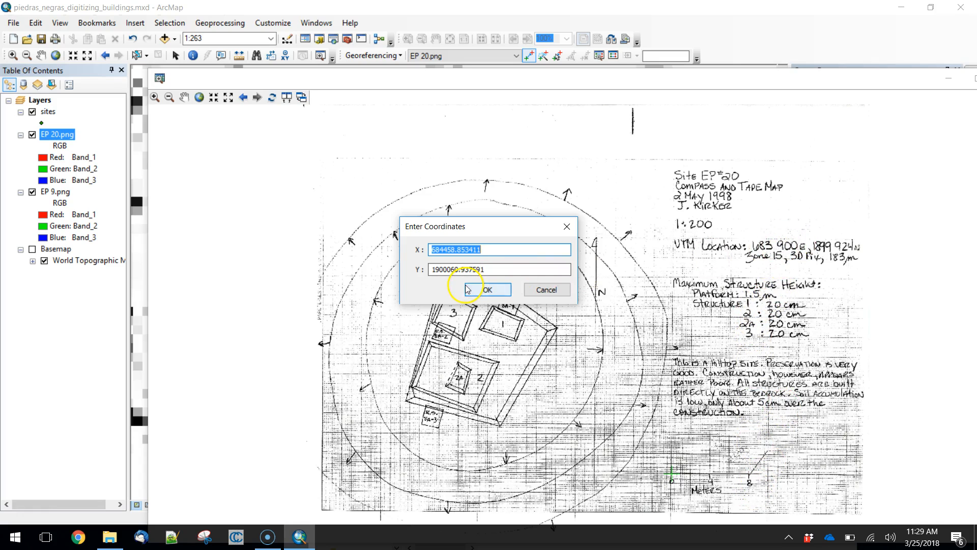
text(683908)
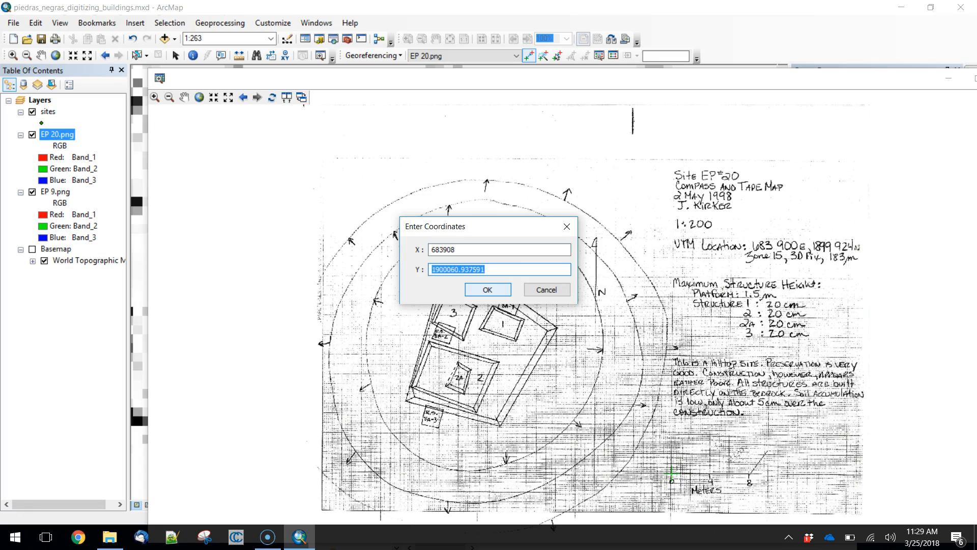
text(1899924)
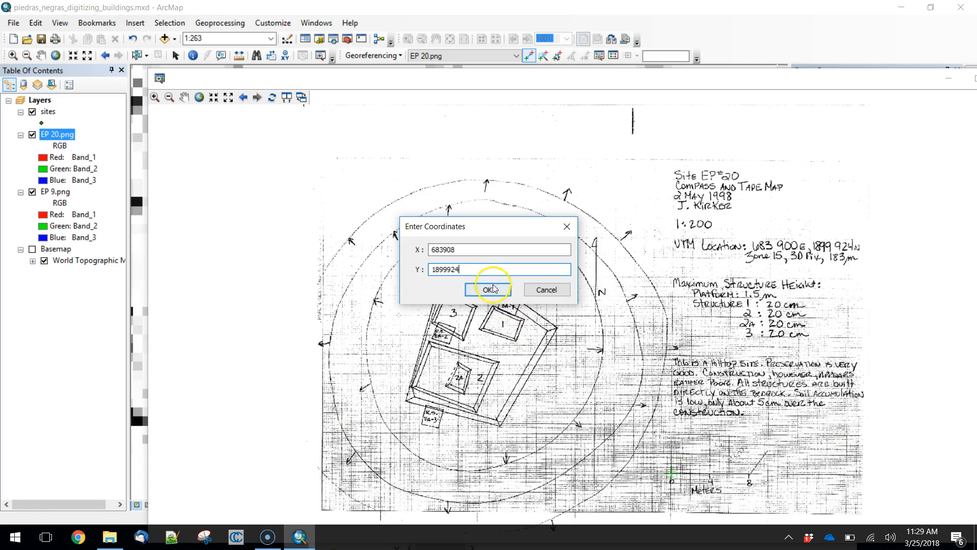
click(488, 289)
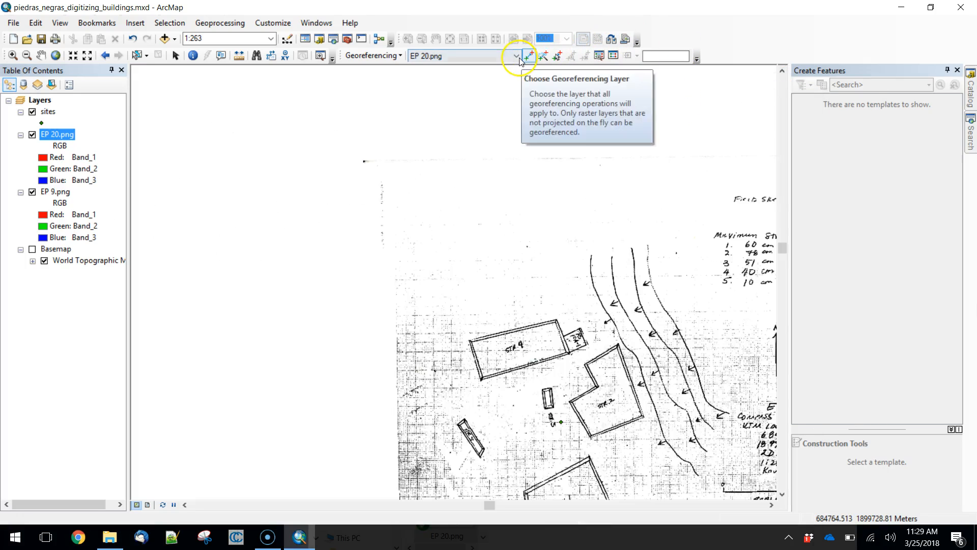
Update Georeferencing to save EP 20's warp to its EP 20.pgwx world file.
click(372, 55)
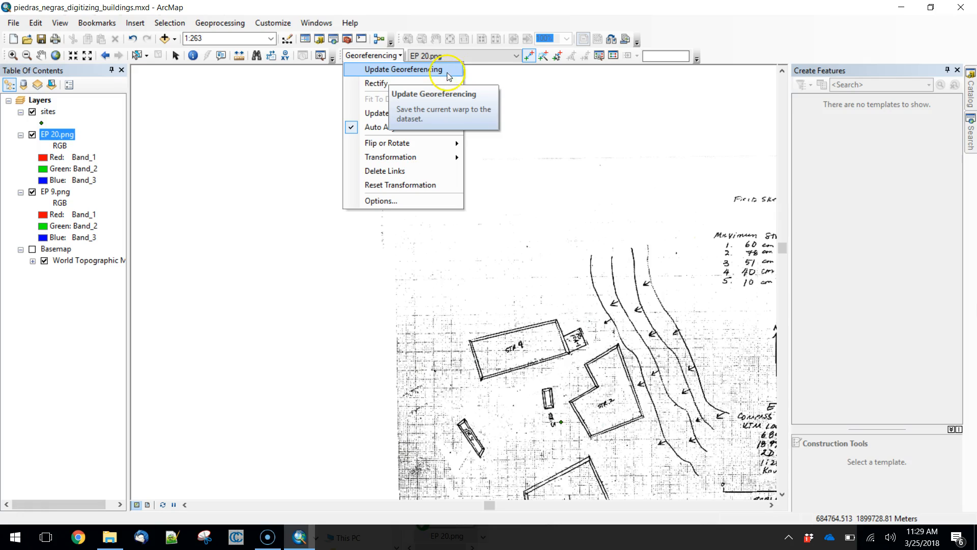
click(403, 69)
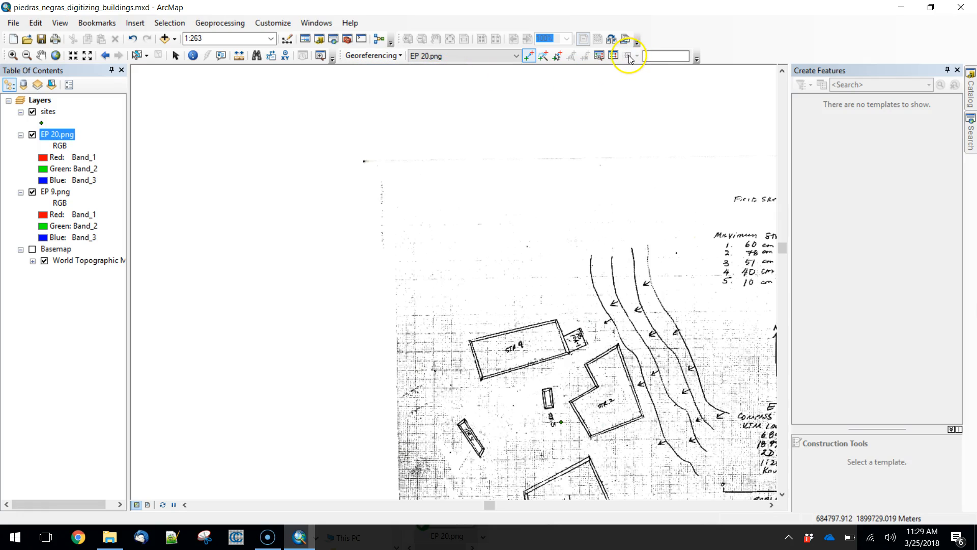
click(372, 55)
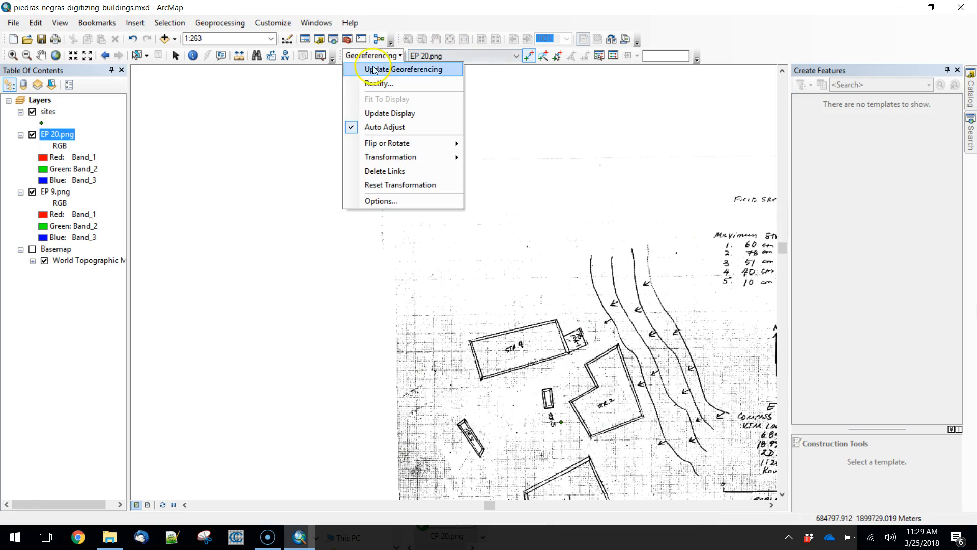
click(404, 69)
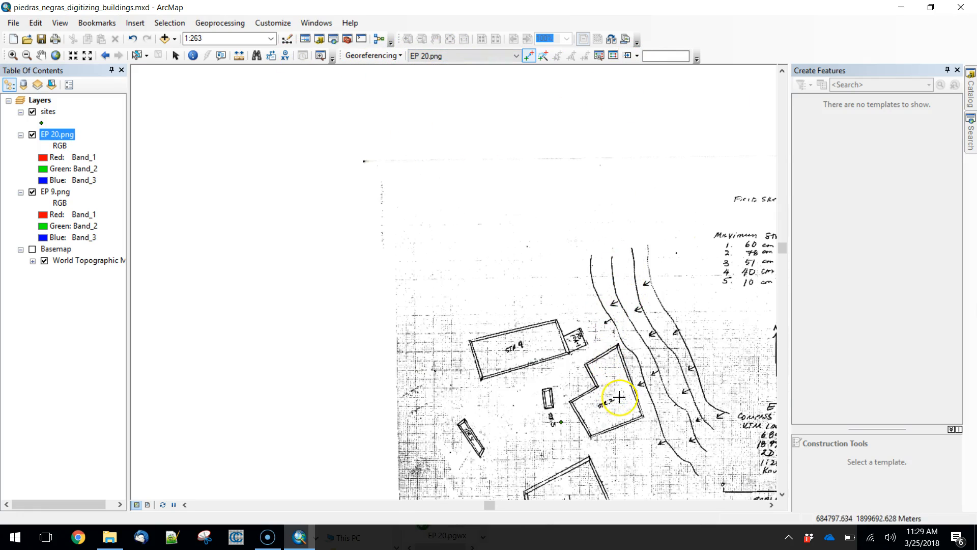
Zoom to the EP 20 layer and choose Shift to move the sketch into place.
right_click(57, 134)
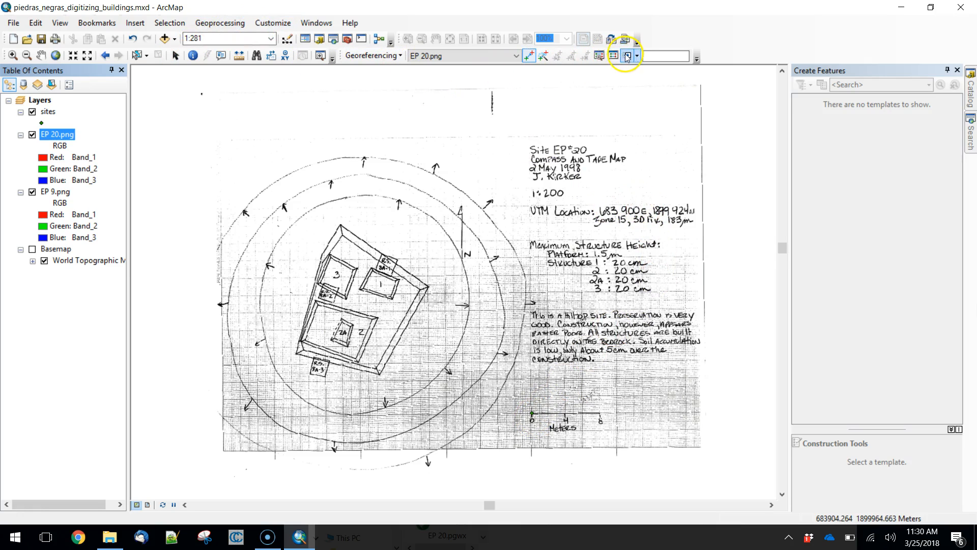
click(629, 55)
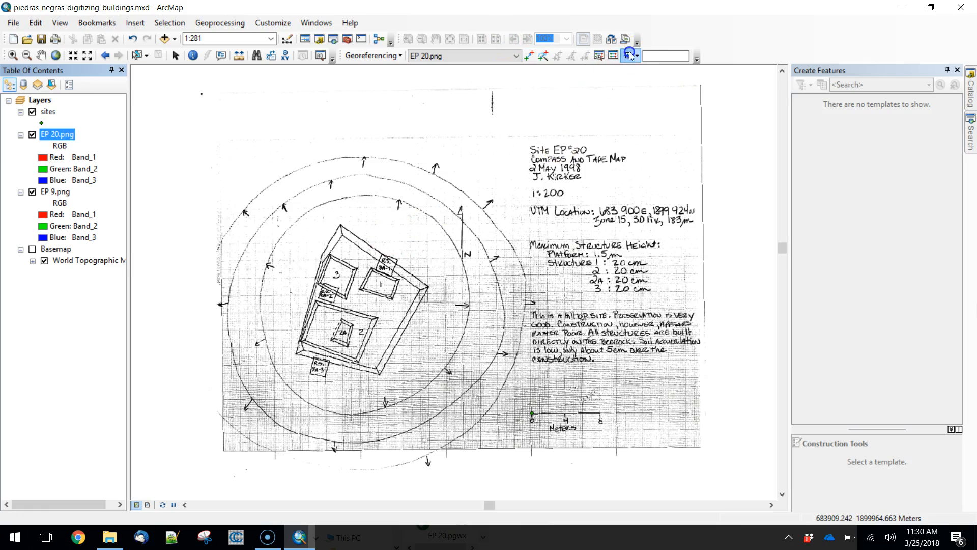